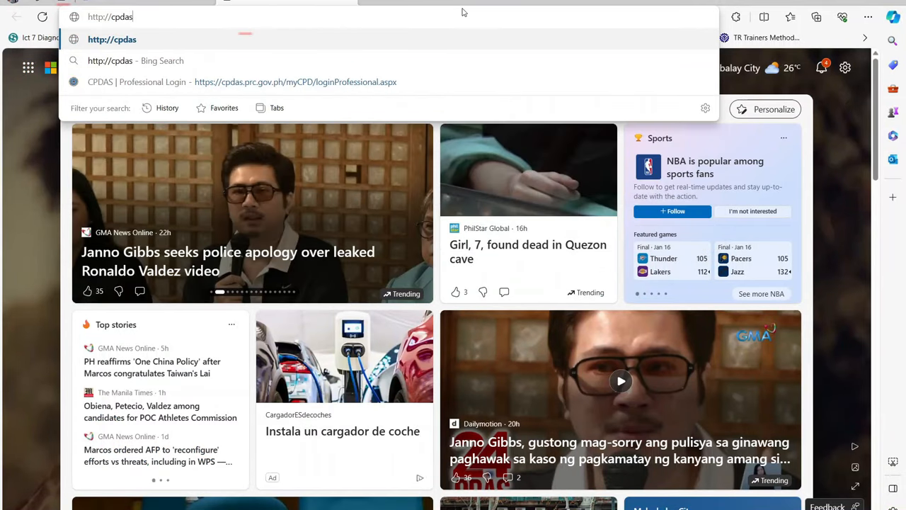
# Step: Enter cpdas.prc.gov.ph in Edge's address bar to load the CPDAS welcome page
pyautogui.write('.pr')
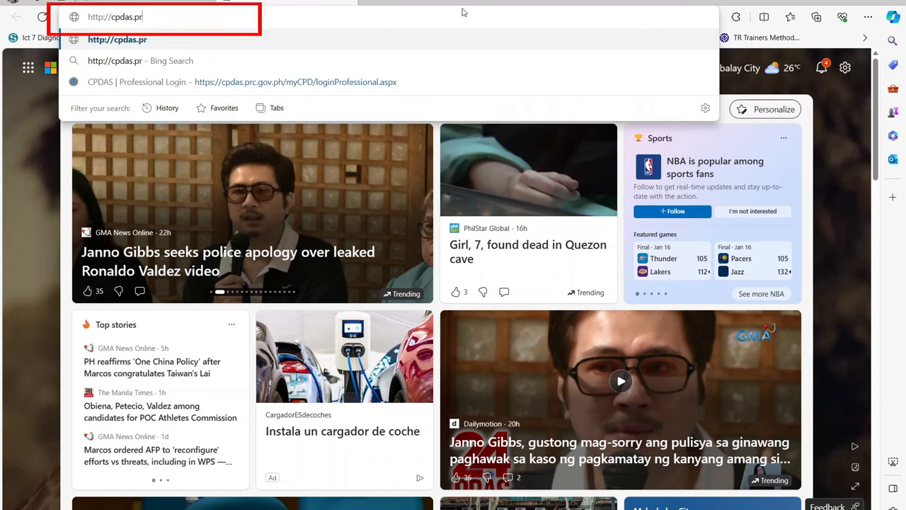
pyautogui.write('c.gov.ph/public/main-page.aspx')
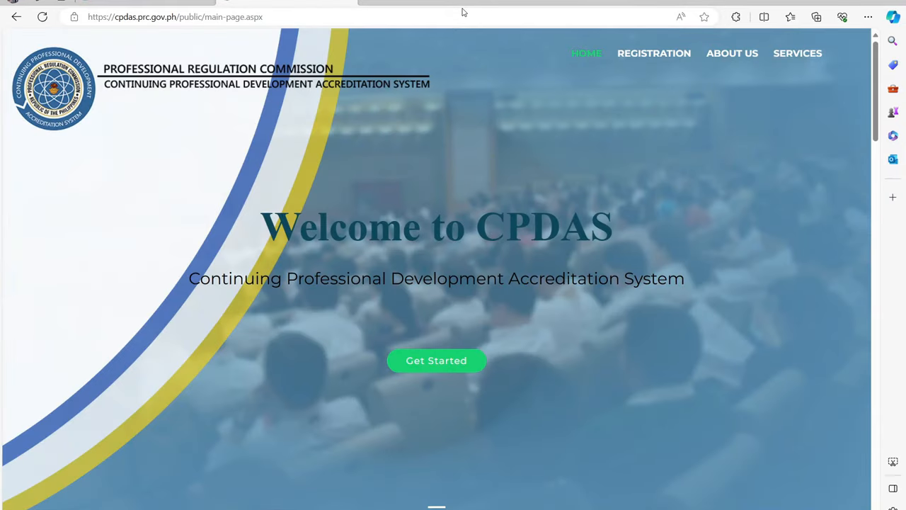
# Step: Browse the Services and Contact sections, return to top, then scroll to Registration
pyautogui.scroll(-3)
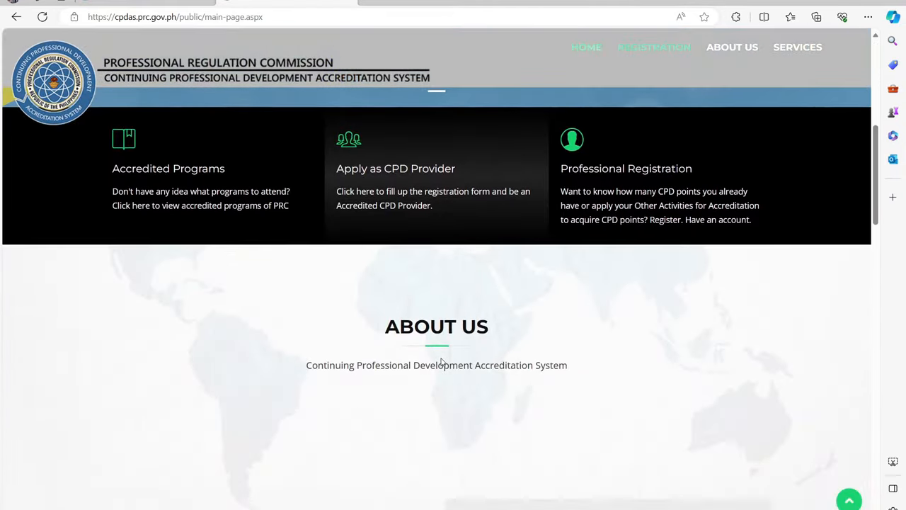
pyautogui.scroll(-3)
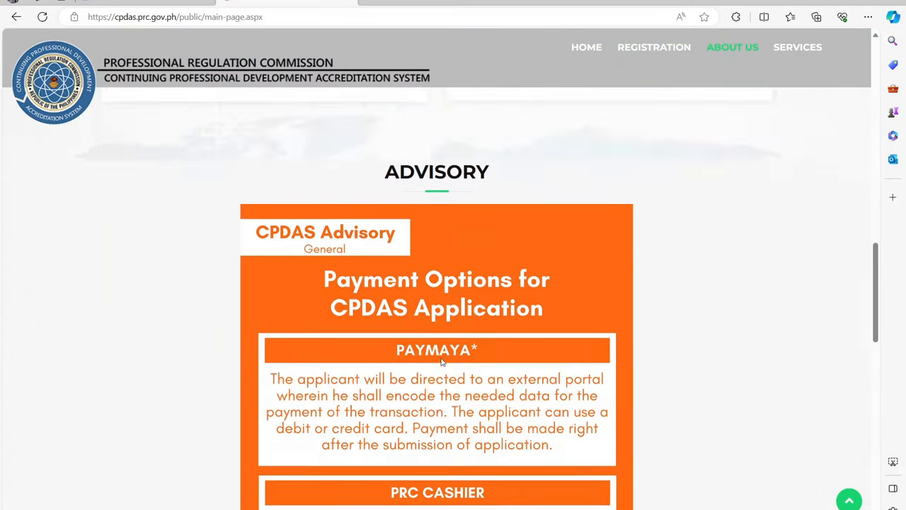
pyautogui.scroll(-3)
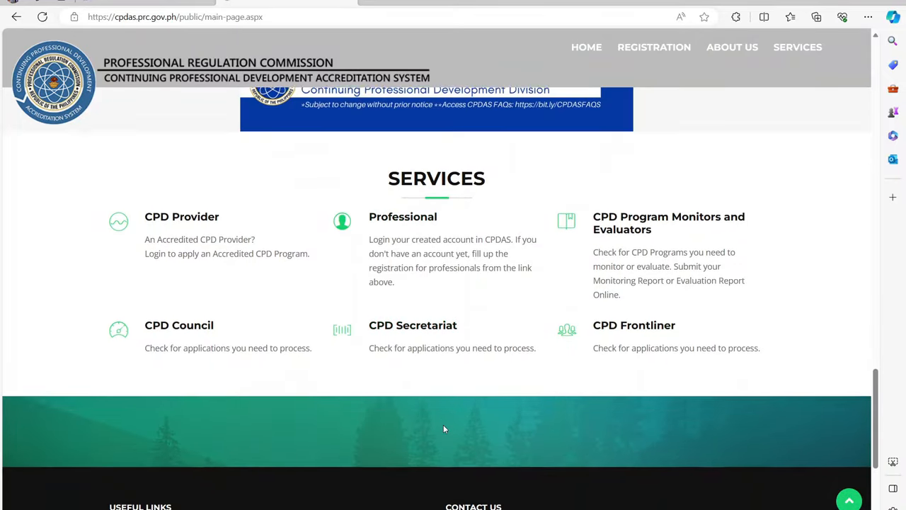
pyautogui.scroll(-3)
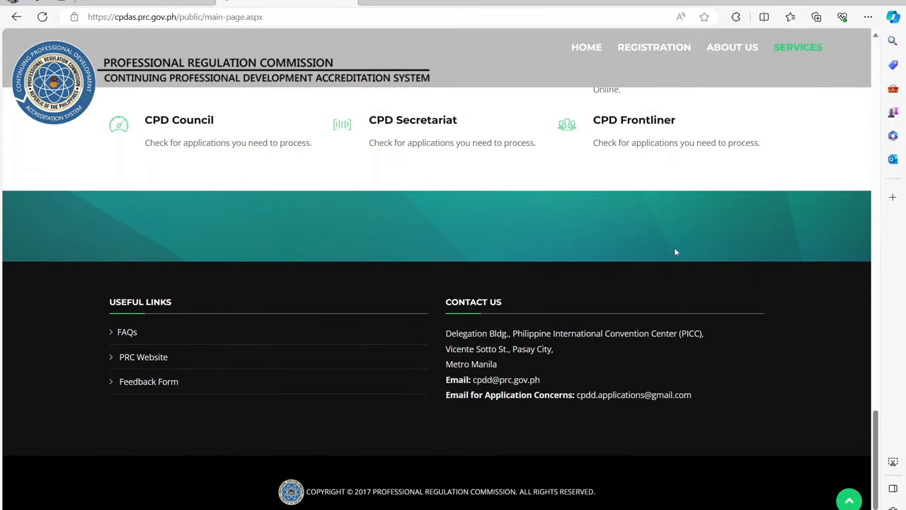
pyautogui.click(585, 47)
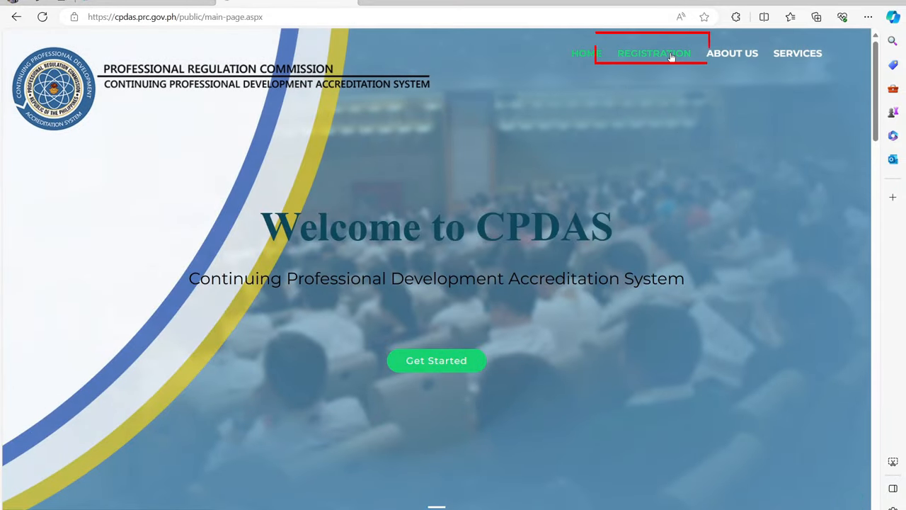
pyautogui.scroll(-3)
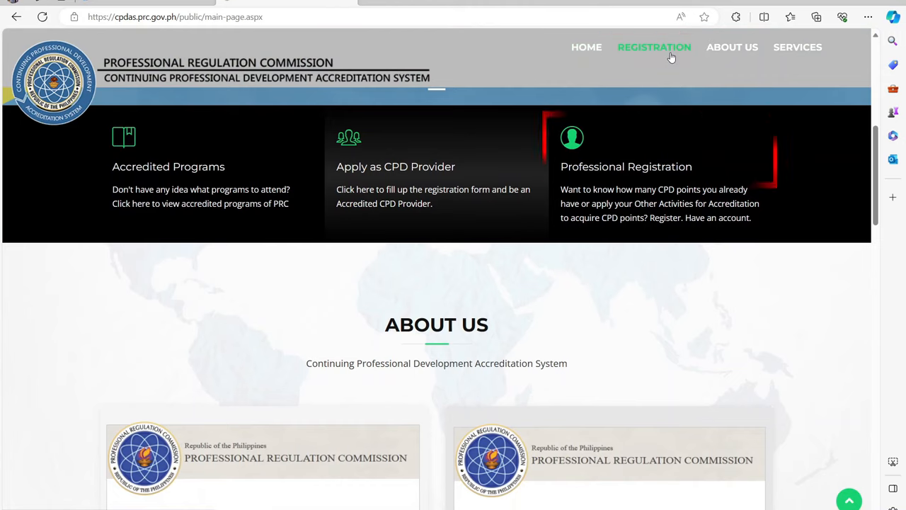
pyautogui.moveTo(612, 167)
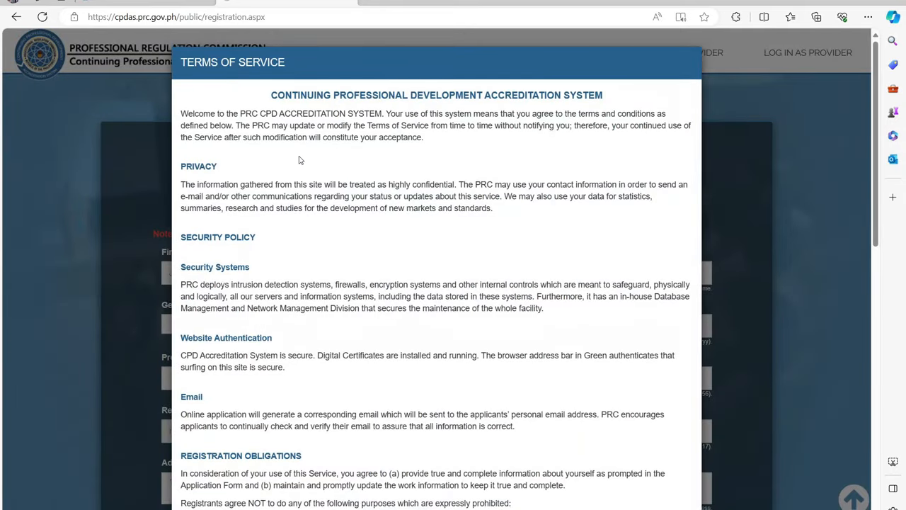
pyautogui.moveTo(423, 247)
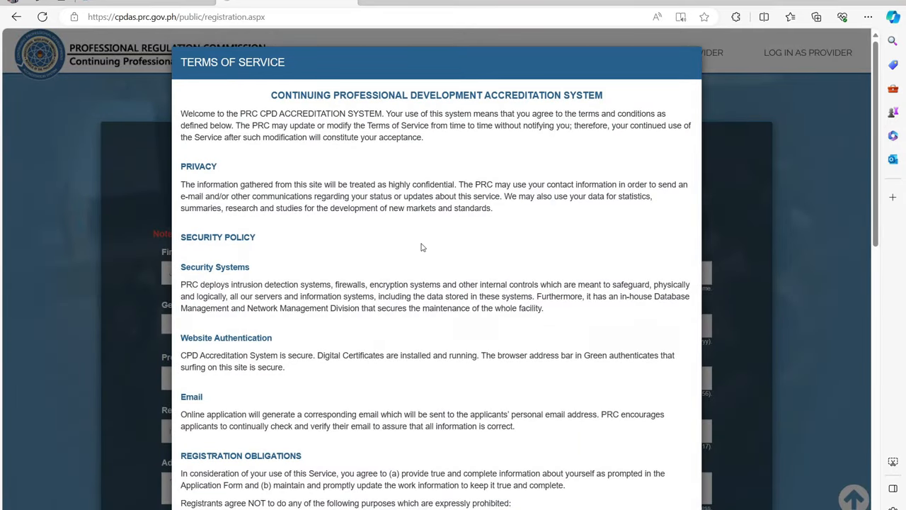
# Step: Read through the Terms of Service and accept them
pyautogui.scroll(-3)
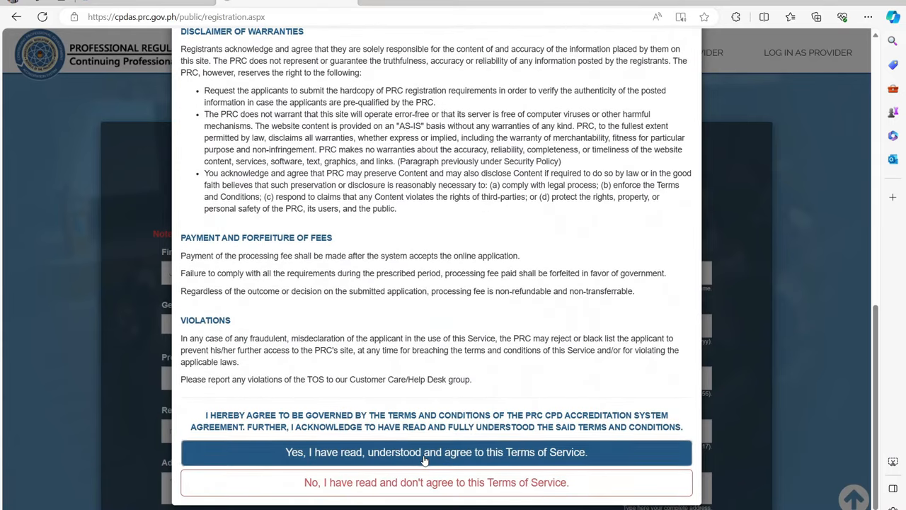
pyautogui.click(438, 451)
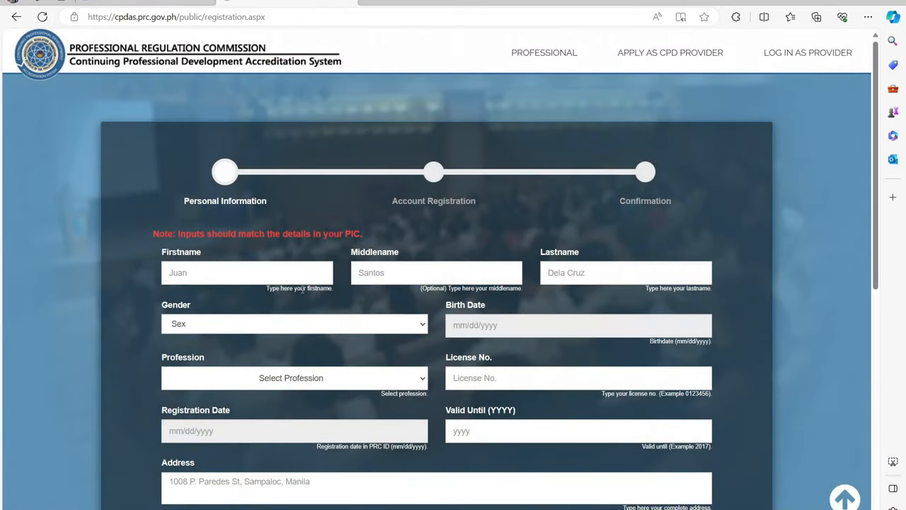
pyautogui.moveTo(296, 247)
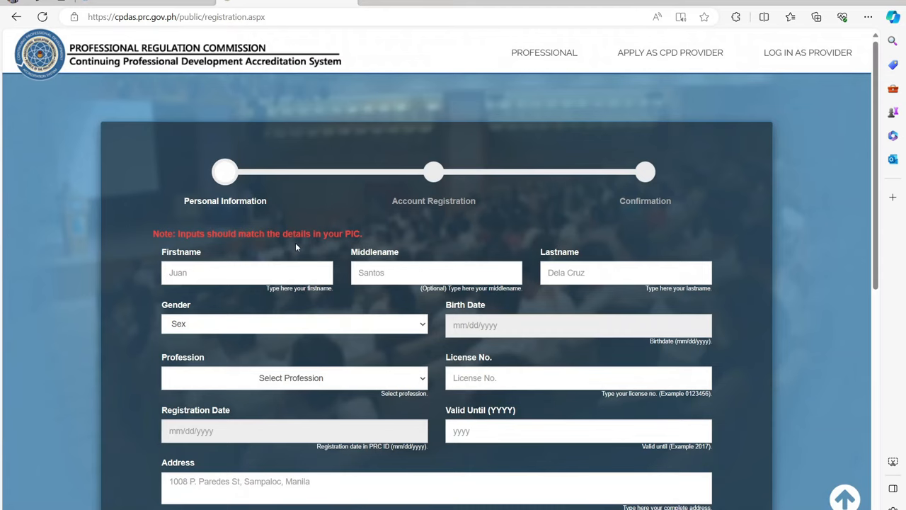
# Step: Fill in personal and employment details, choosing PRC Website as information source
pyautogui.click(246, 272)
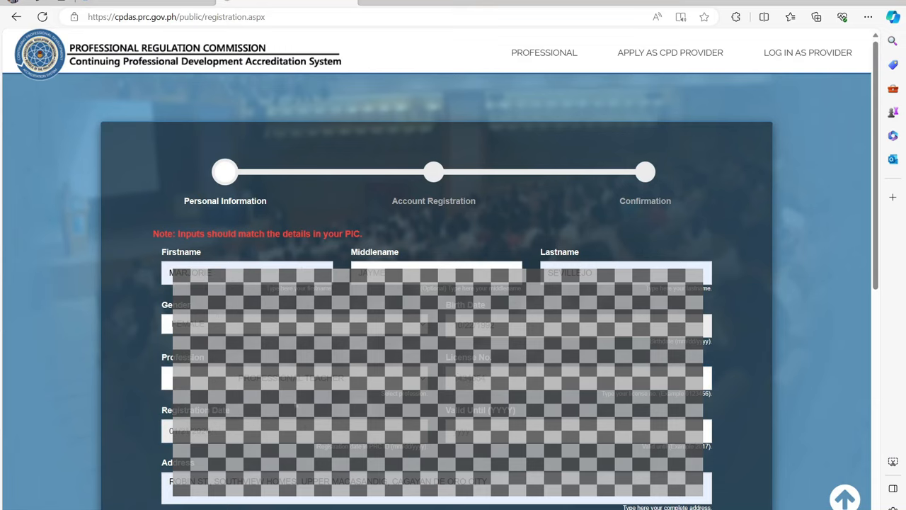
pyautogui.scroll(-3)
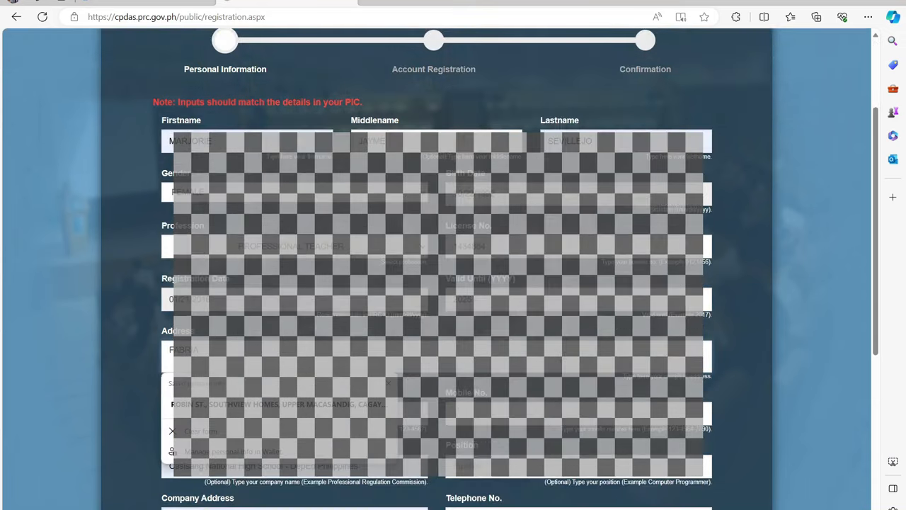
pyautogui.scroll(-3)
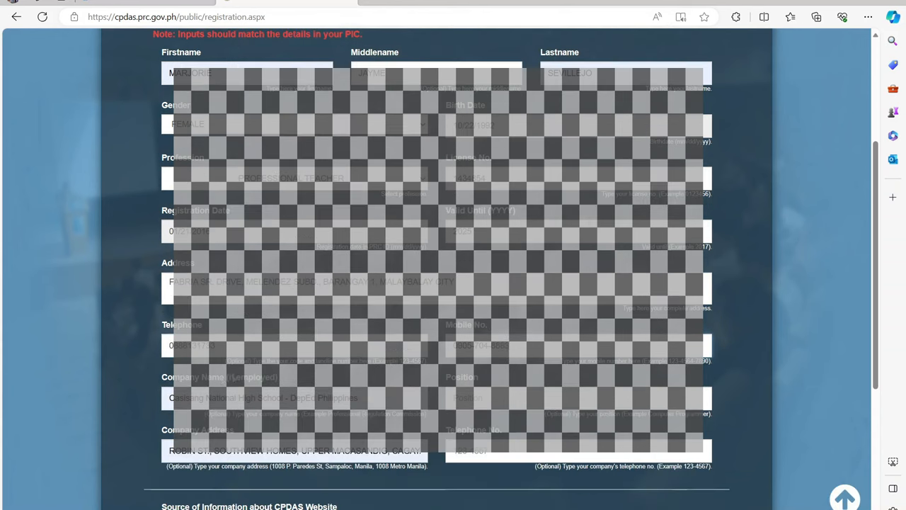
pyautogui.scroll(-3)
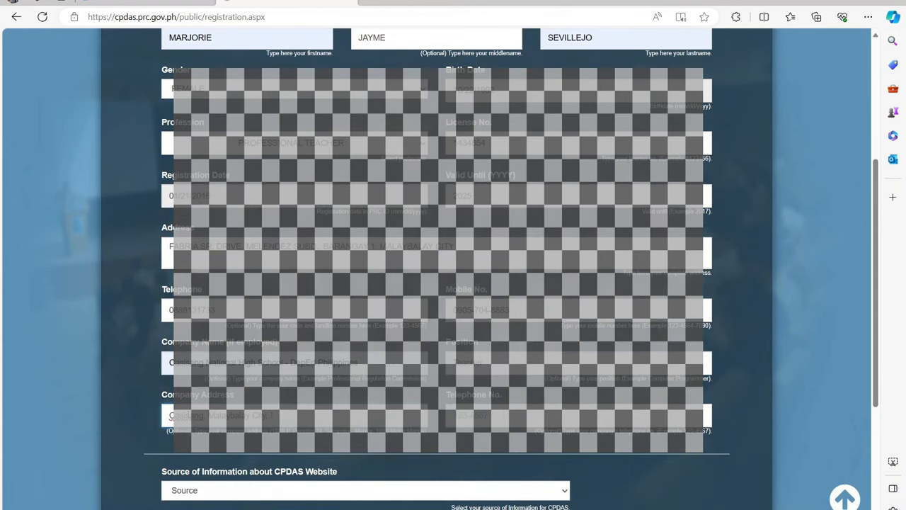
pyautogui.scroll(-3)
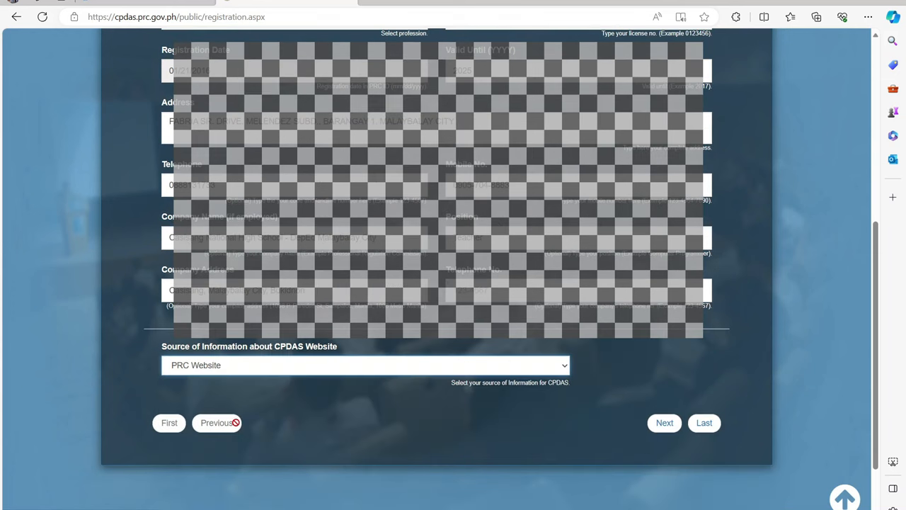
pyautogui.moveTo(662, 423)
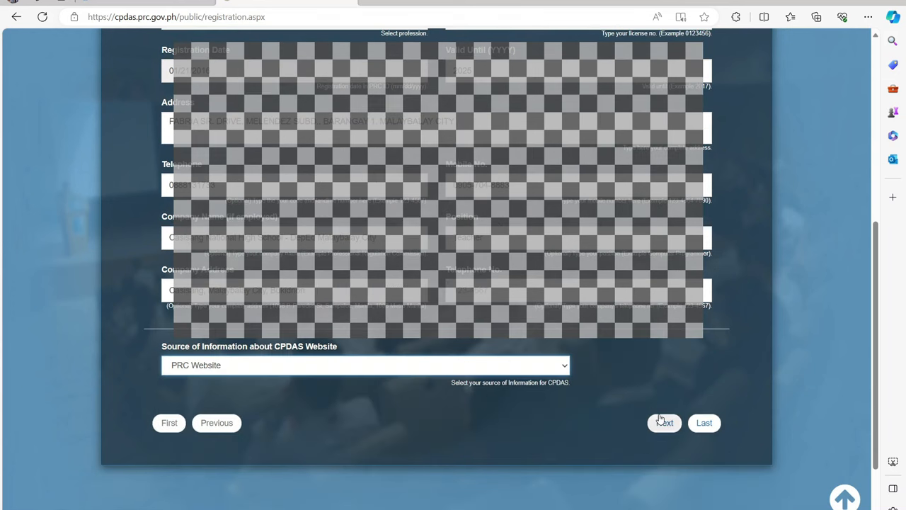
# Step: Register the account with a saved email address and a password, then continue to Confirmation
pyautogui.click(665, 423)
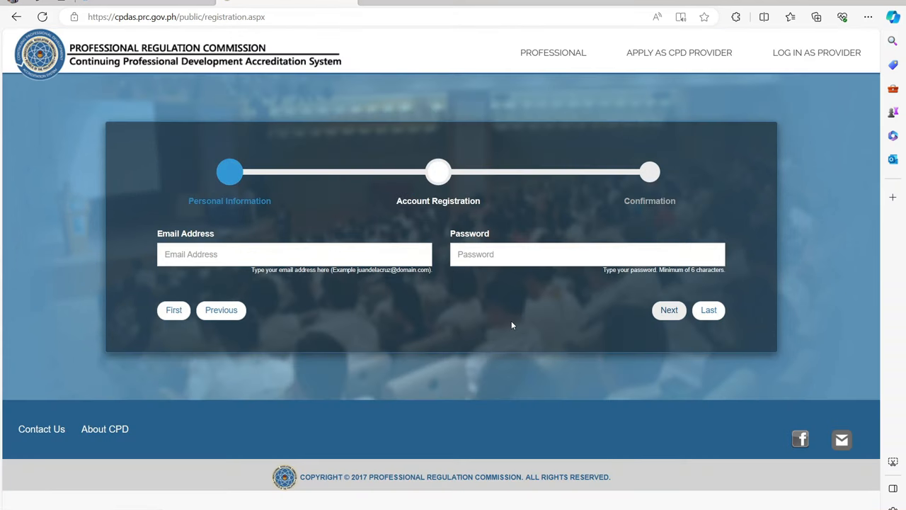
pyautogui.click(294, 254)
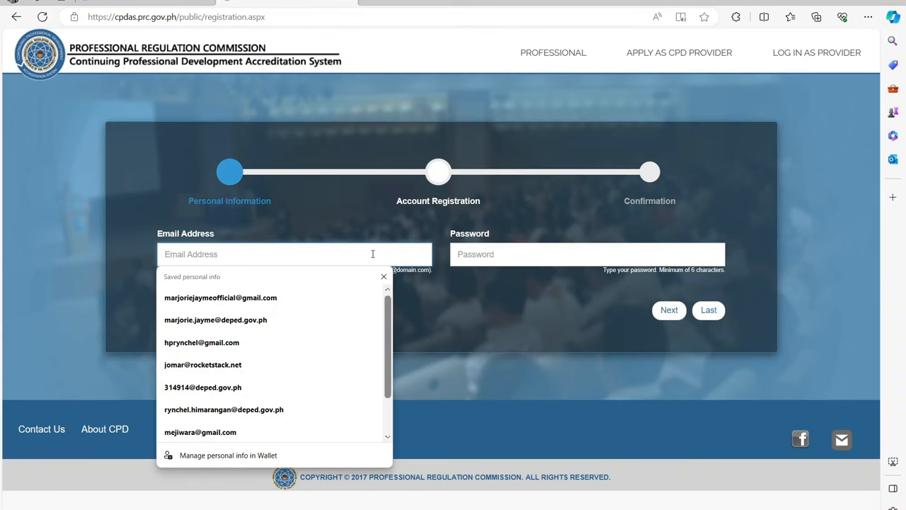
pyautogui.click(220, 297)
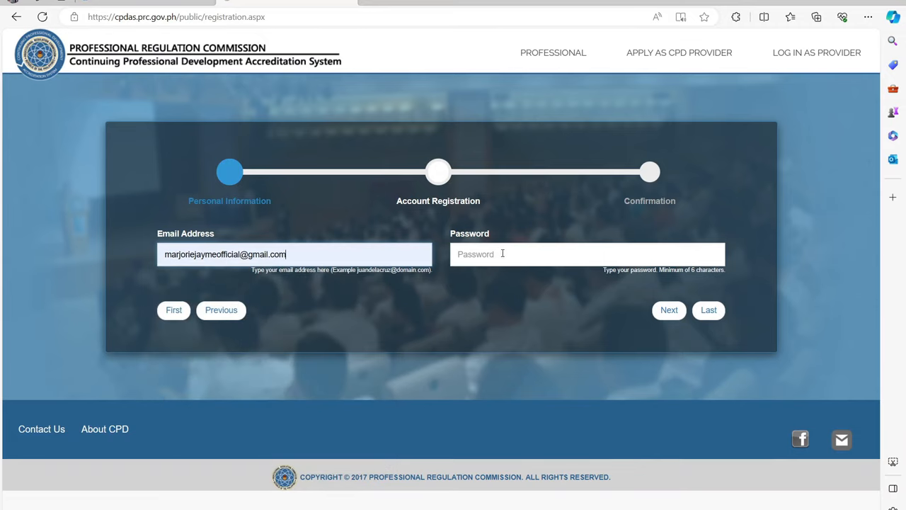
pyautogui.write('••••')
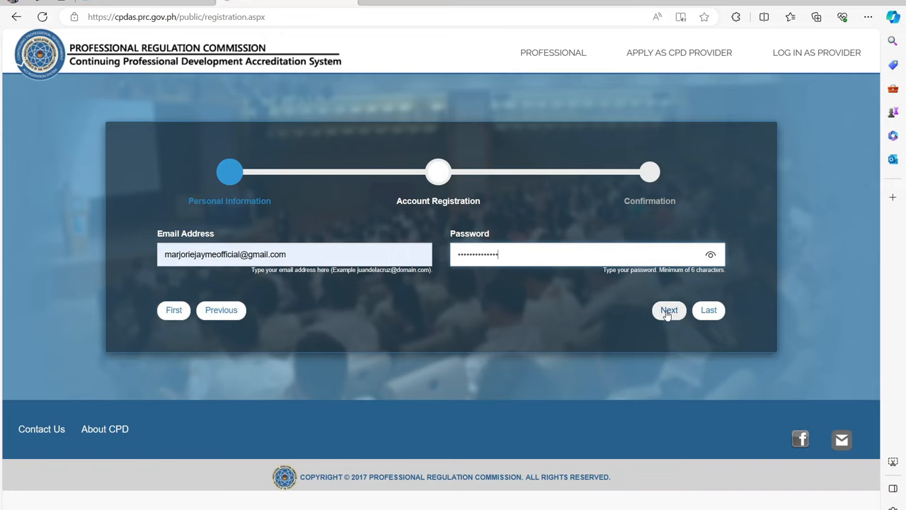
pyautogui.click(669, 311)
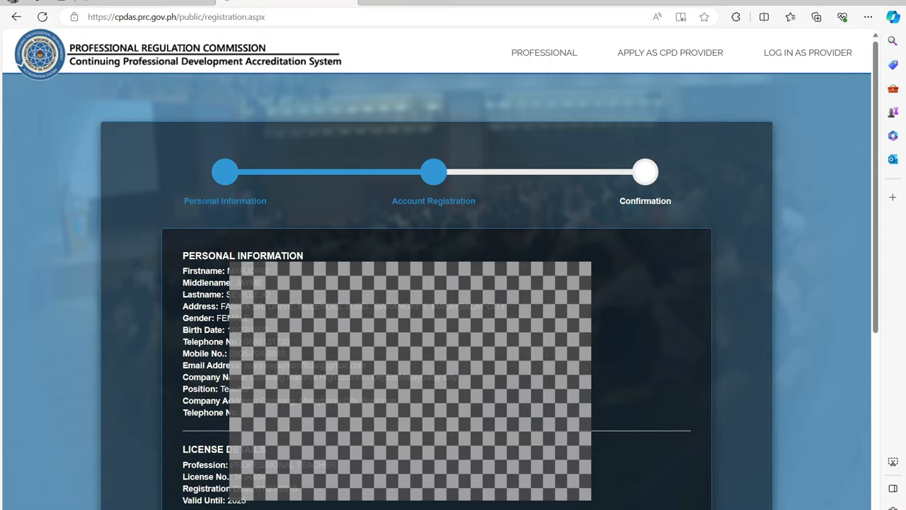
# Step: Submit the application, confirm with Proceed, and dismiss the 'Application submitted.' notice
pyautogui.scroll(-3)
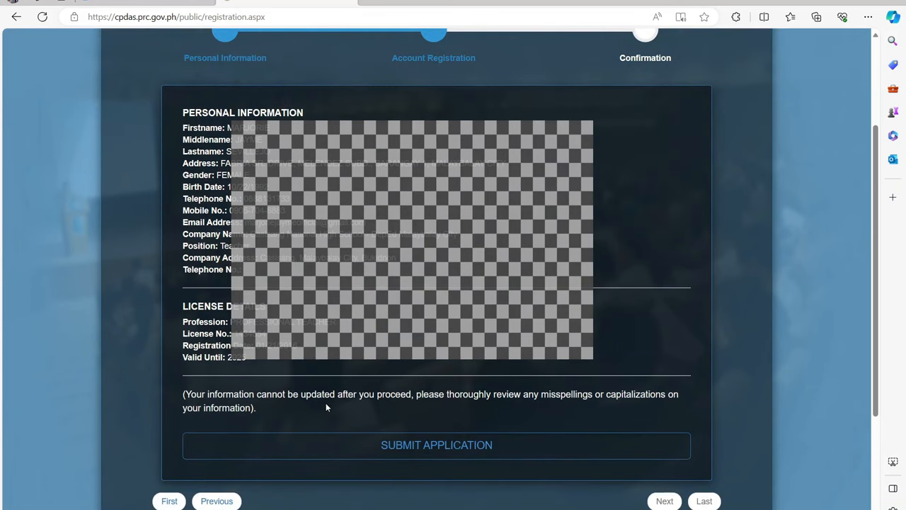
pyautogui.moveTo(512, 449)
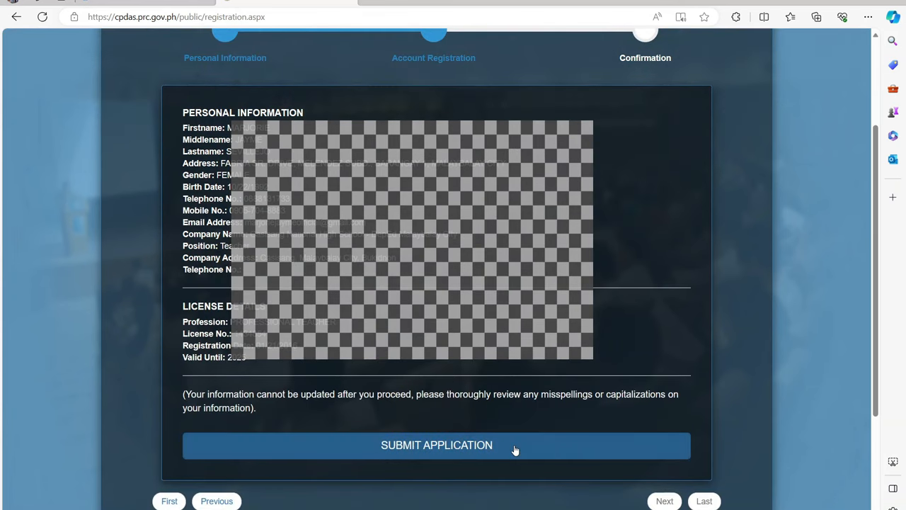
pyautogui.click(436, 445)
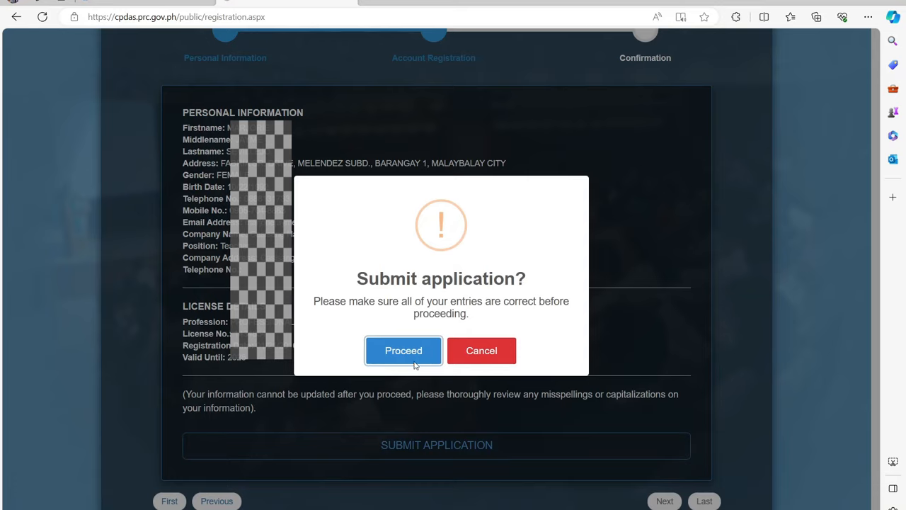
pyautogui.click(403, 351)
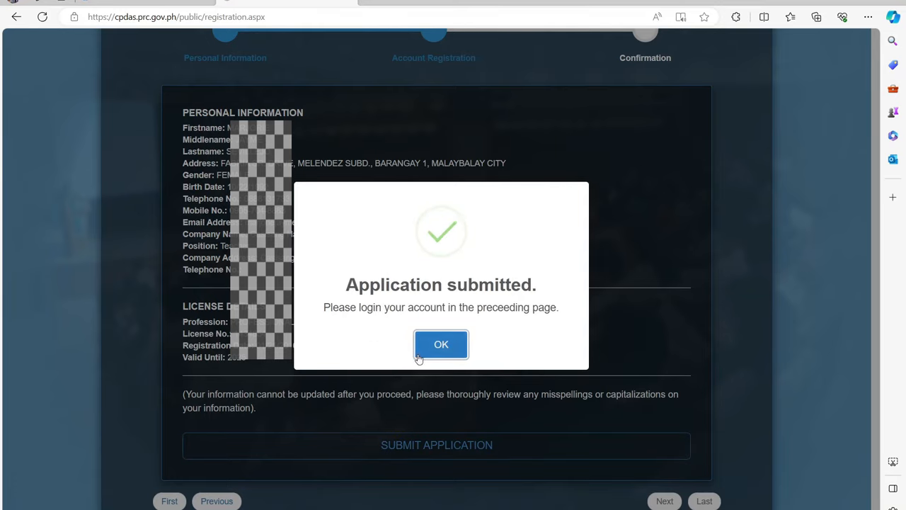
pyautogui.click(441, 344)
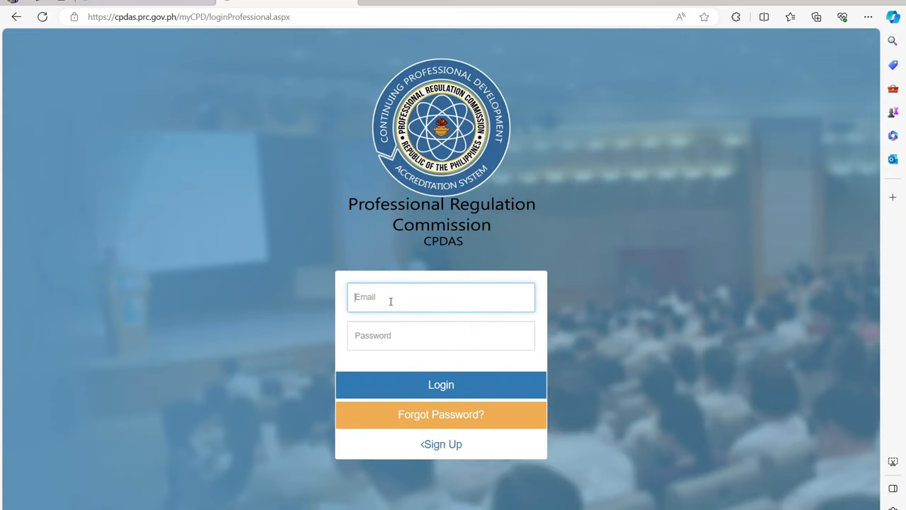
# Step: Log in using the newly registered email address and password
pyautogui.click(441, 297)
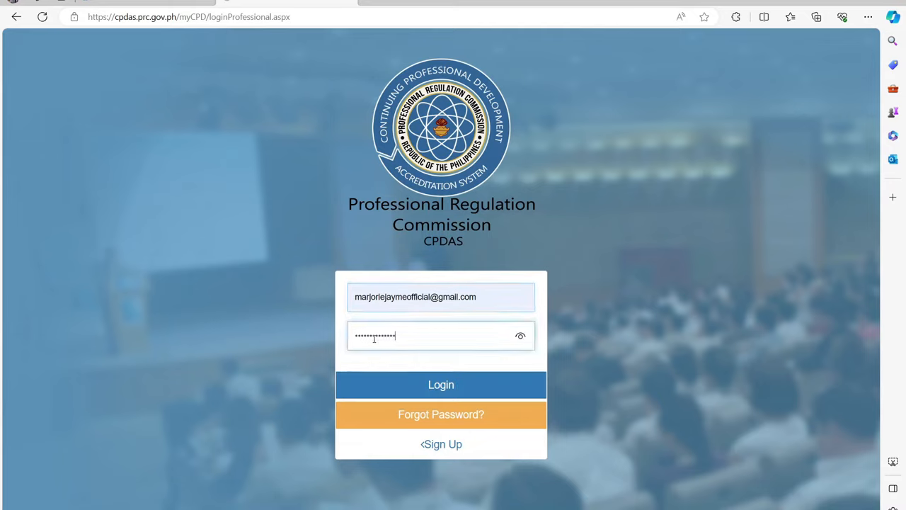
pyautogui.click(441, 384)
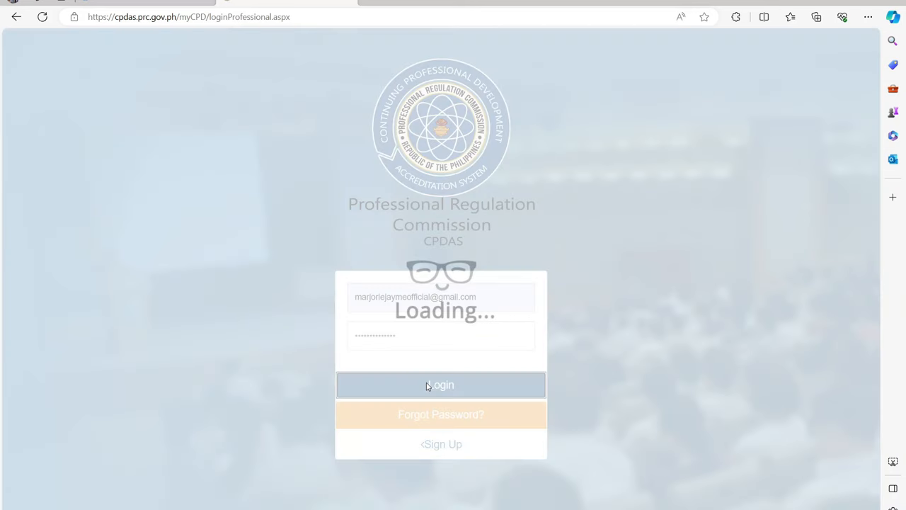
pyautogui.click(440, 384)
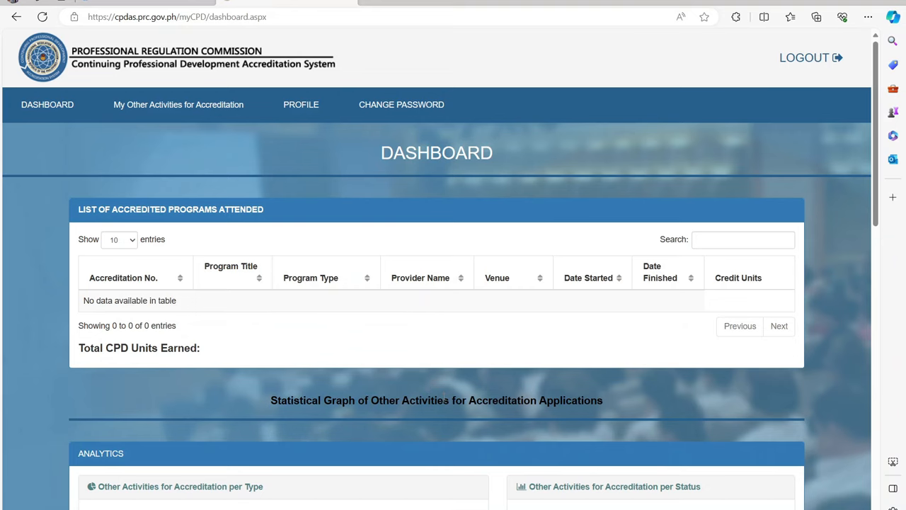
# Step: Scroll through the dashboard's programs table, analytics charts and question form
pyautogui.scroll(-3)
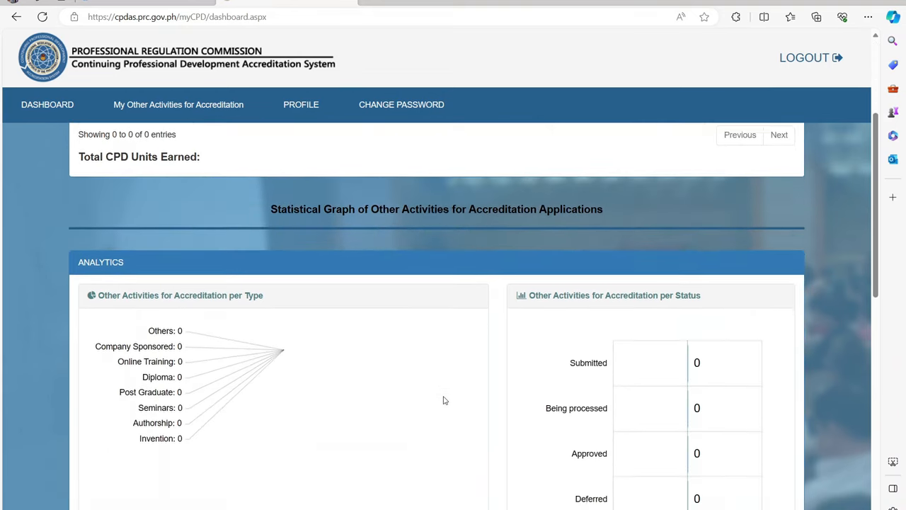
pyautogui.scroll(-3)
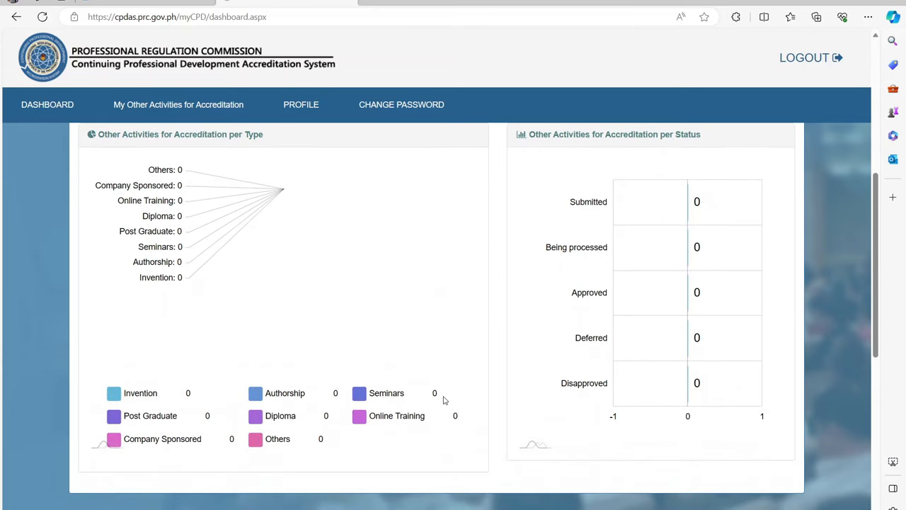
pyautogui.scroll(-3)
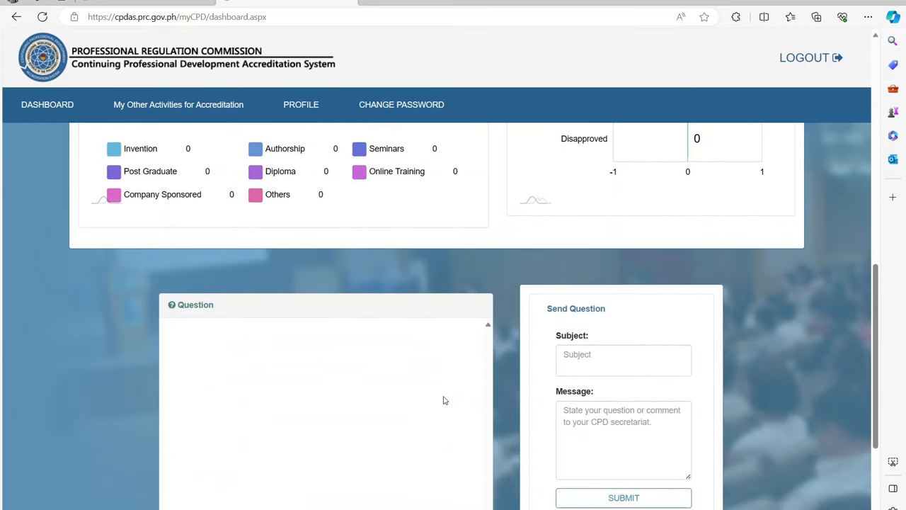
pyautogui.scroll(-3)
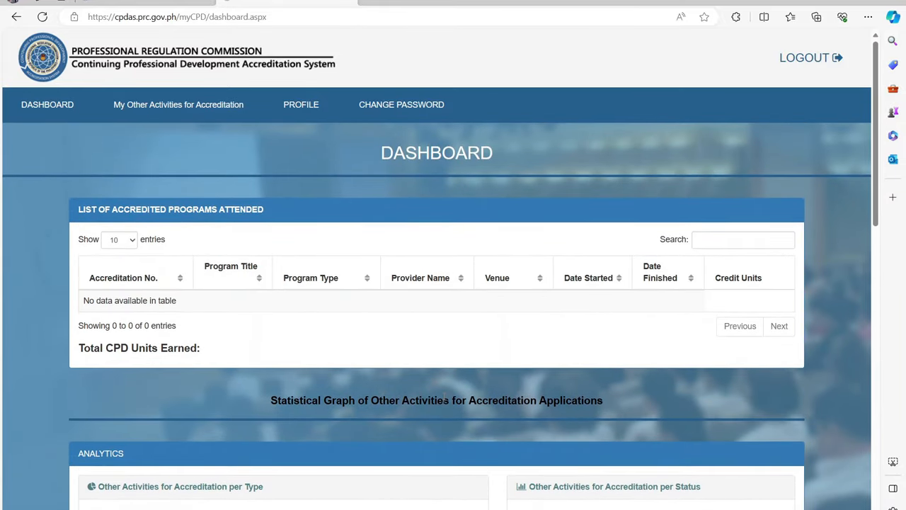
pyautogui.moveTo(45, 104)
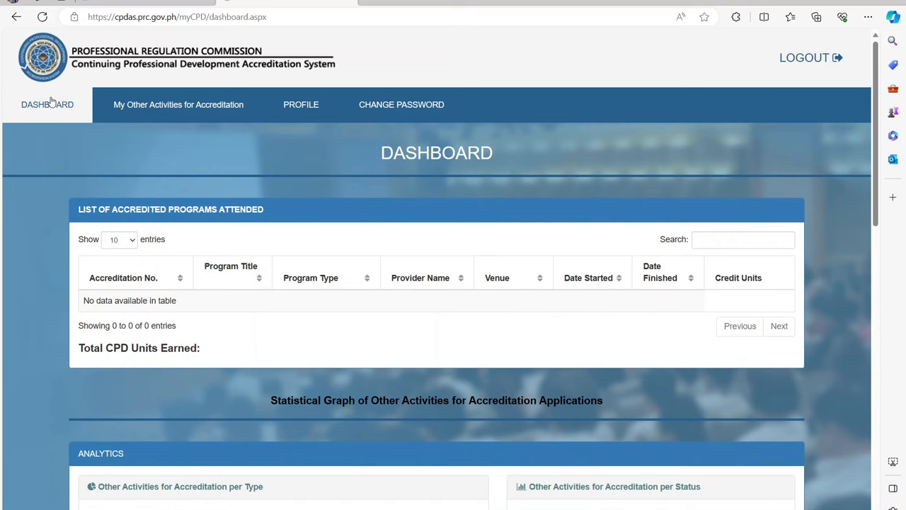
# Step: Open 'My Other Activities for Accreditation' from the top navigation bar
pyautogui.click(178, 105)
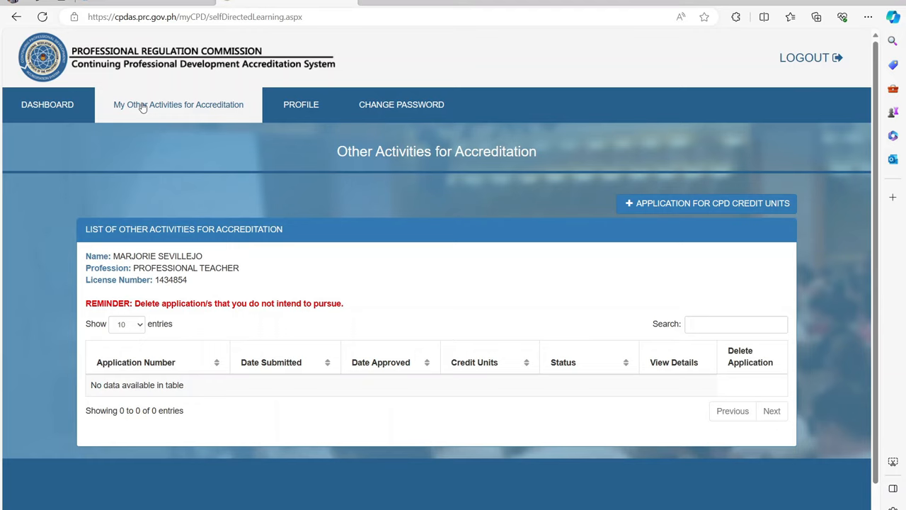
pyautogui.moveTo(138, 173)
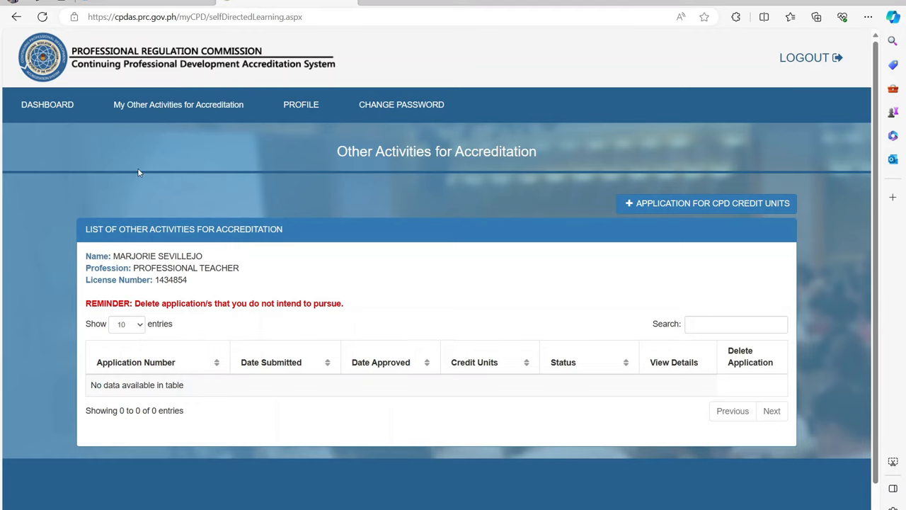
pyautogui.moveTo(307, 110)
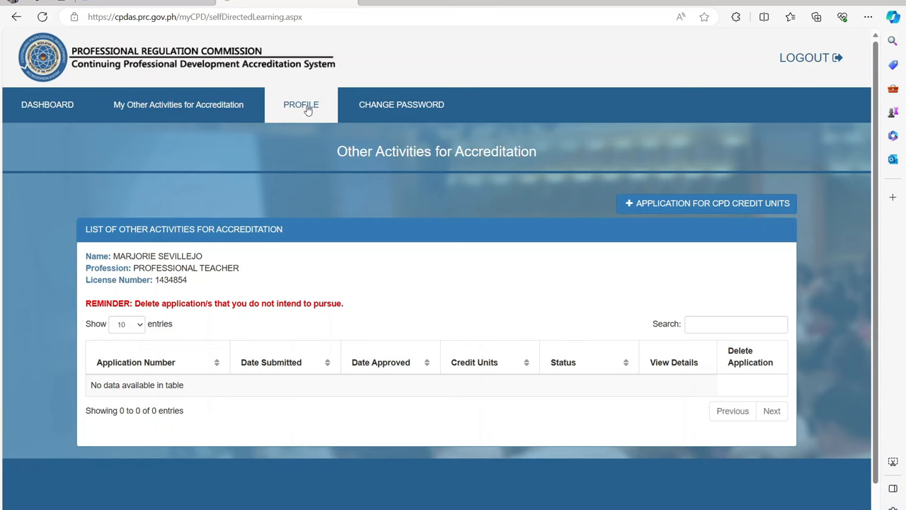
# Step: View the profile details, open Change Password, then return to the dashboard
pyautogui.click(301, 104)
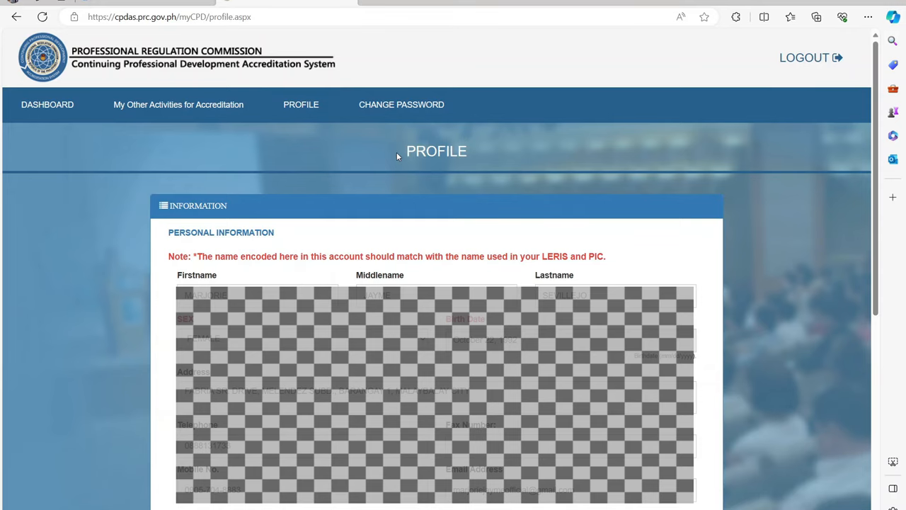
pyautogui.scroll(-3)
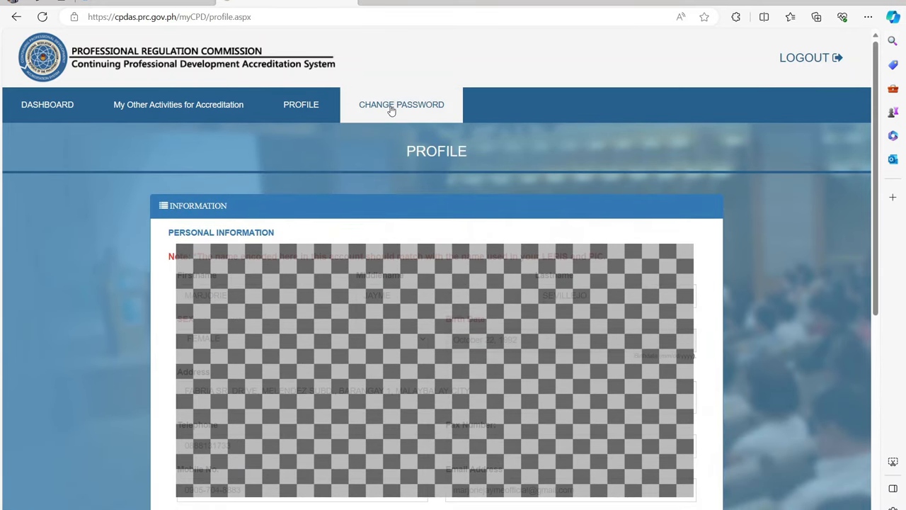
pyautogui.click(402, 104)
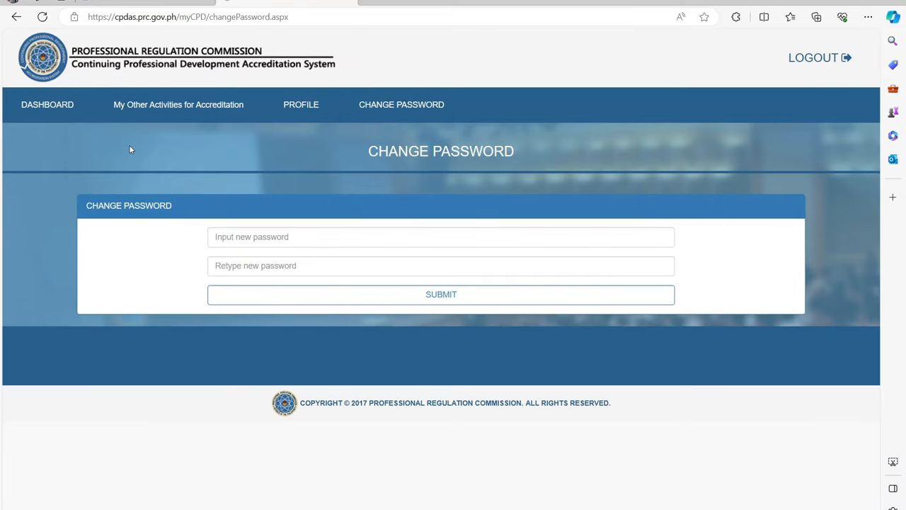
pyautogui.click(46, 105)
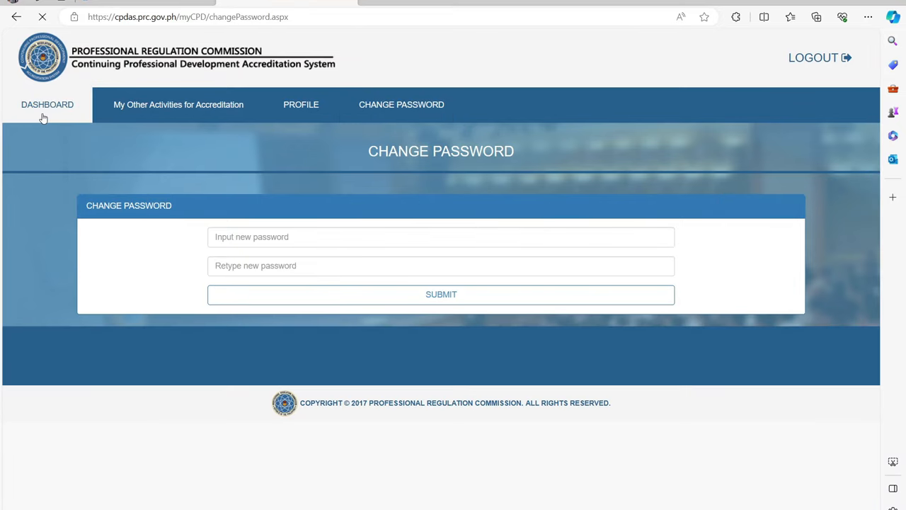
# Step: Visit the dashboard, then reopen My Other Activities for Accreditation, still empty
pyautogui.click(46, 104)
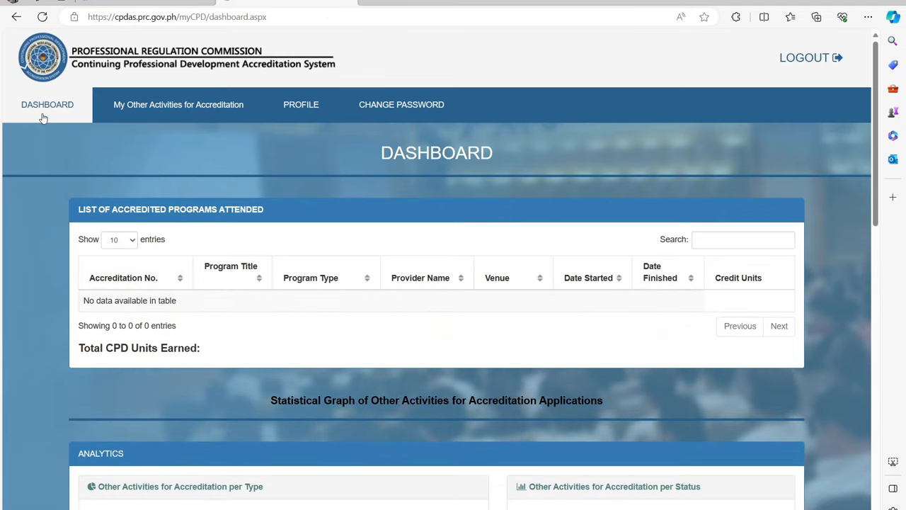
pyautogui.moveTo(84, 131)
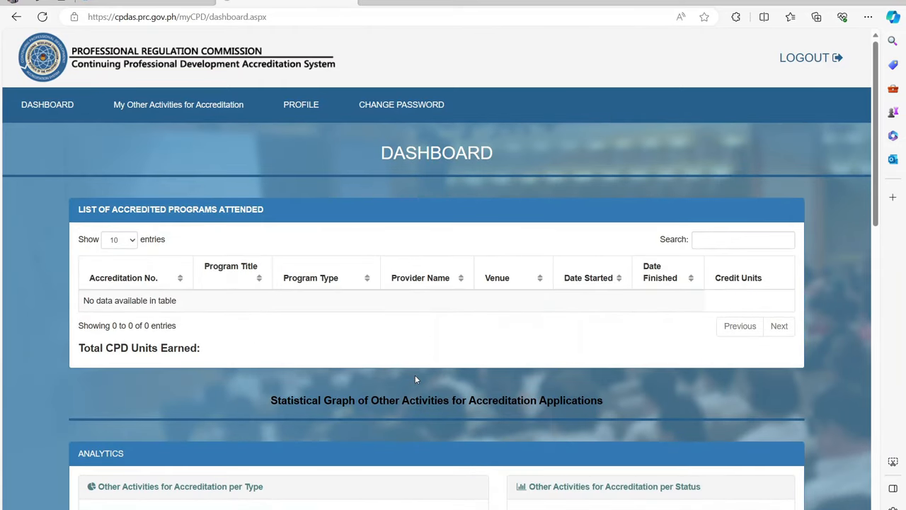
pyautogui.moveTo(195, 110)
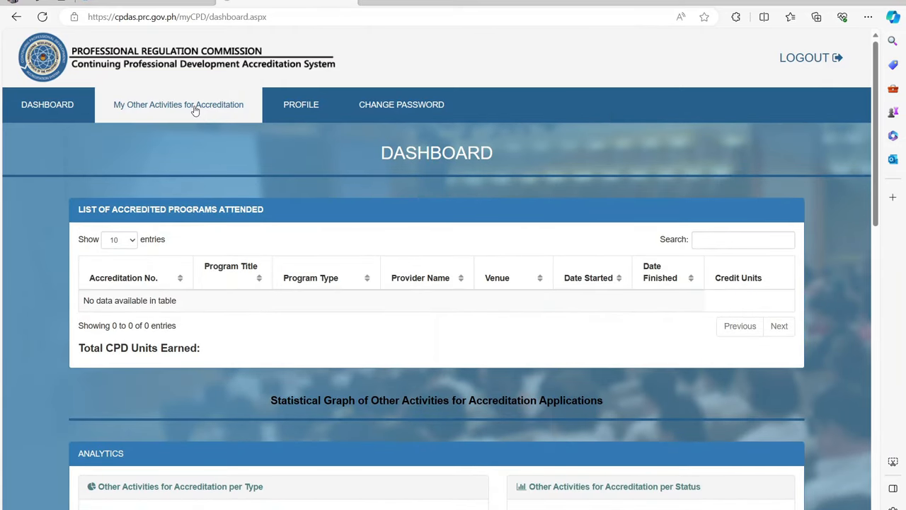
pyautogui.click(195, 104)
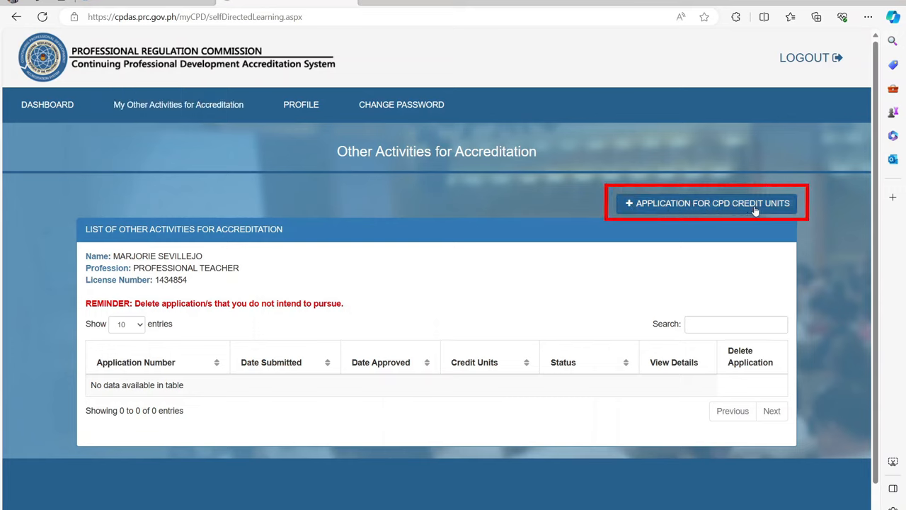
# Step: Start a new CPD credit units application and view the payment refund/transfer advisory
pyautogui.click(706, 204)
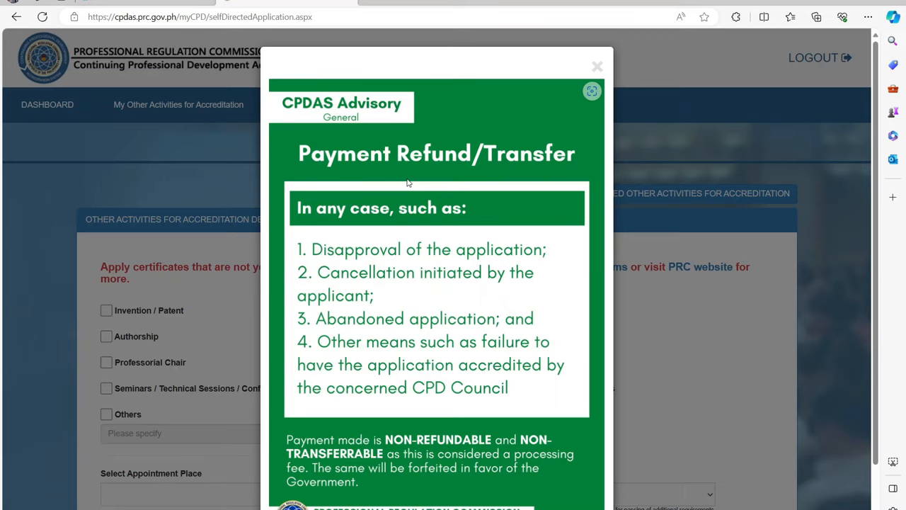
pyautogui.scroll(-3)
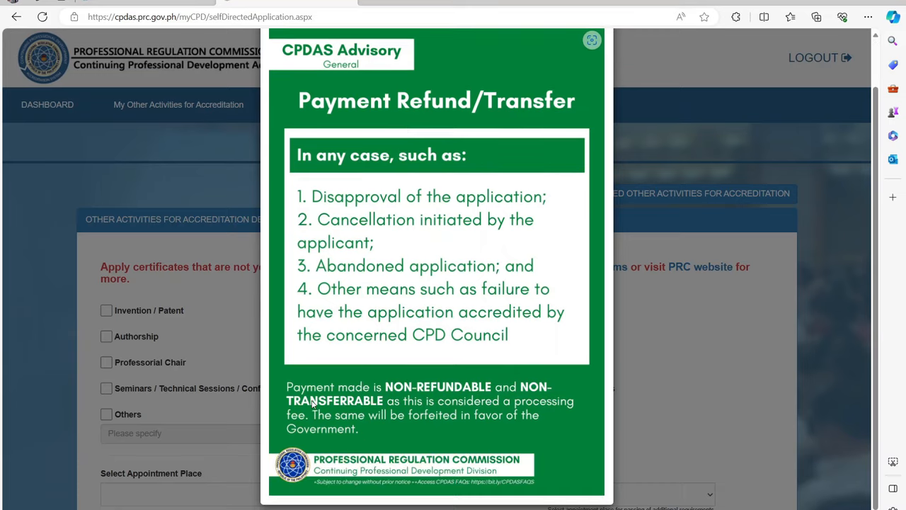
# Step: Close the refund advisory and scroll to General Requirements and the single-PDF upload field
pyautogui.click(589, 40)
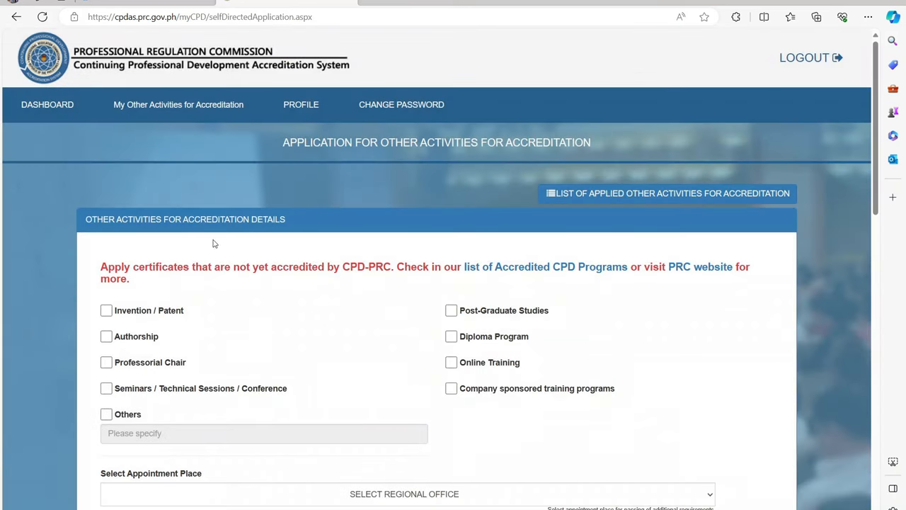
pyautogui.moveTo(439, 266)
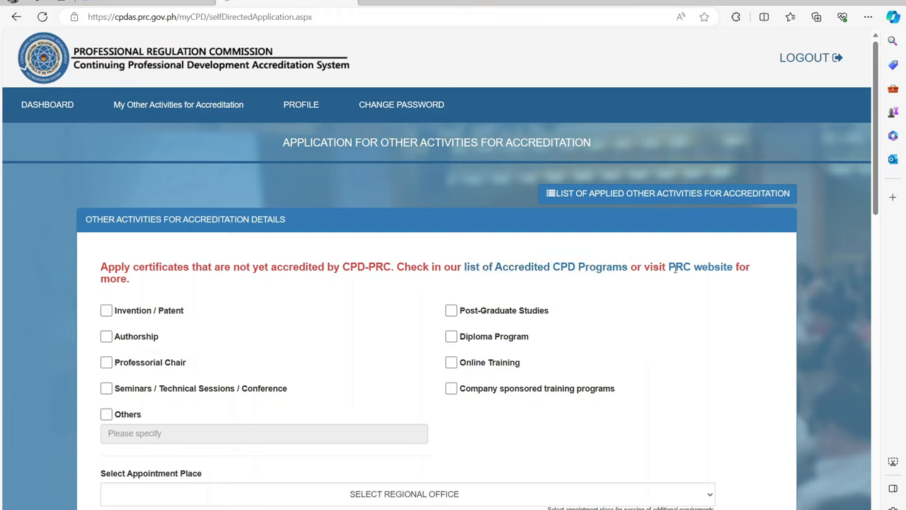
pyautogui.moveTo(151, 338)
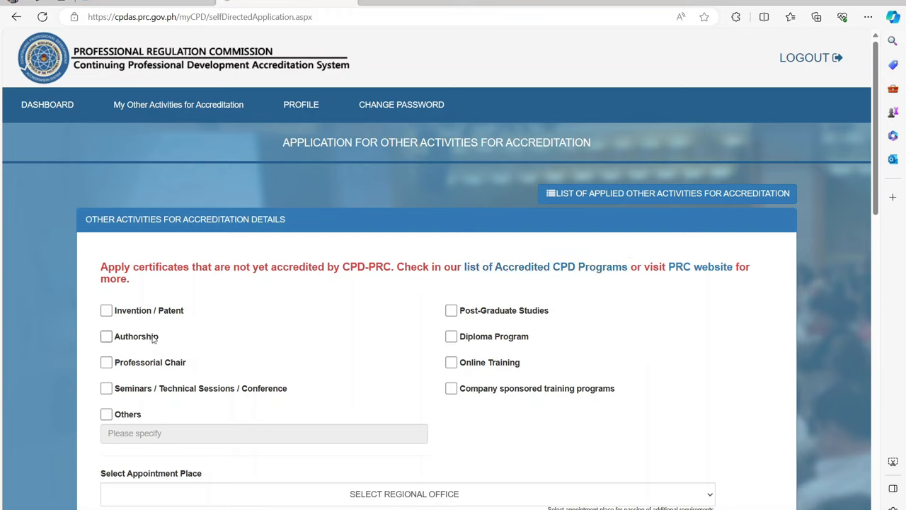
pyautogui.moveTo(459, 336)
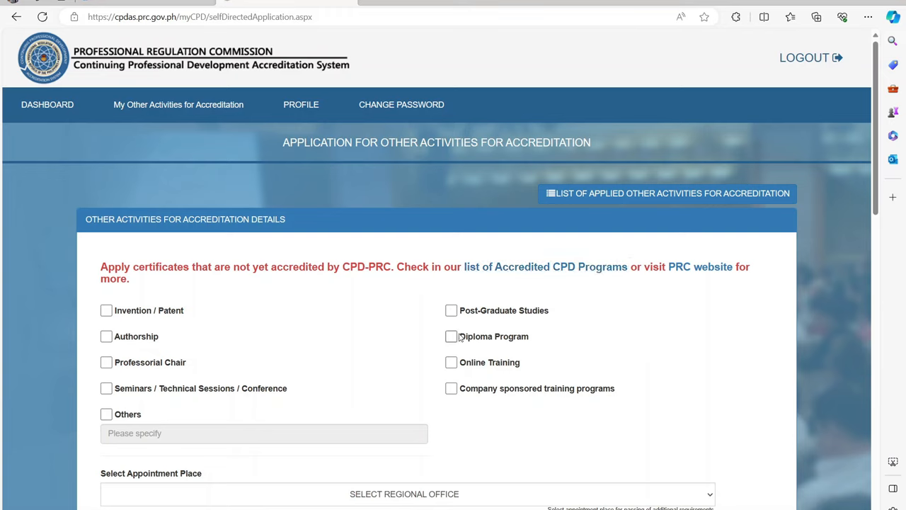
pyautogui.scroll(-3)
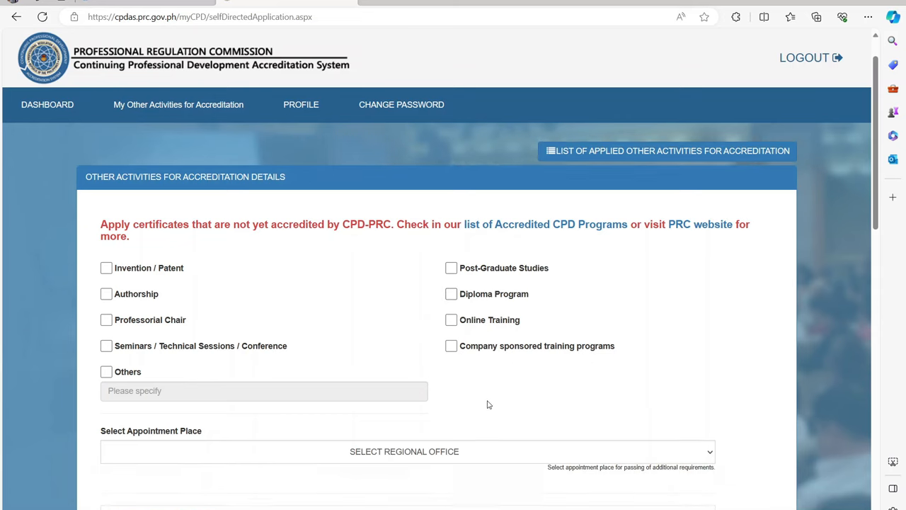
pyautogui.scroll(-3)
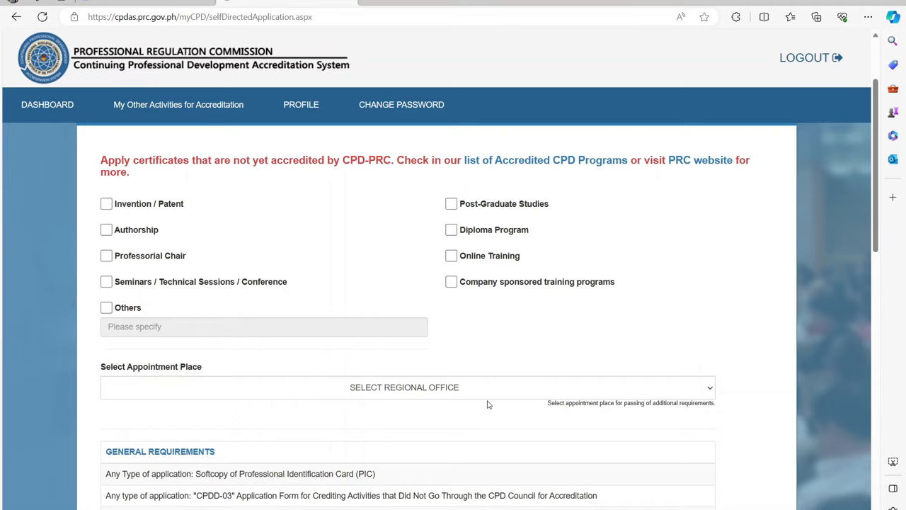
pyautogui.scroll(-3)
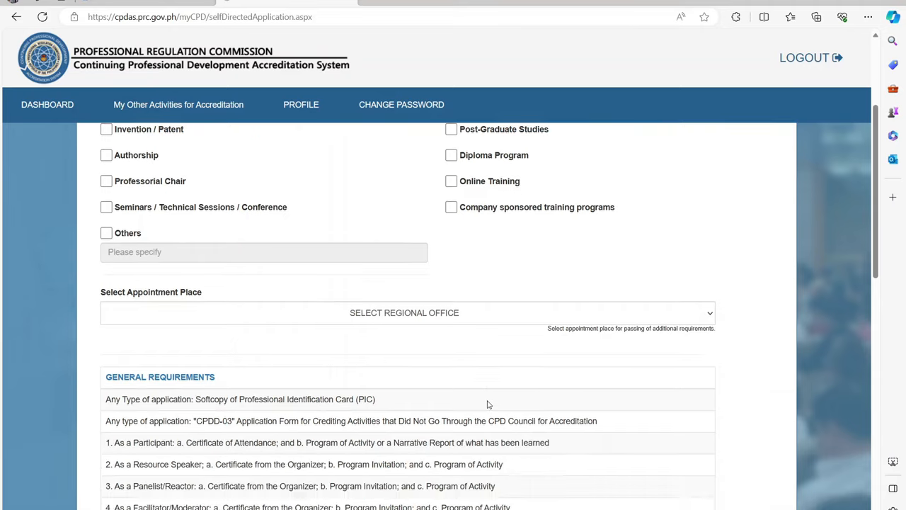
pyautogui.scroll(-3)
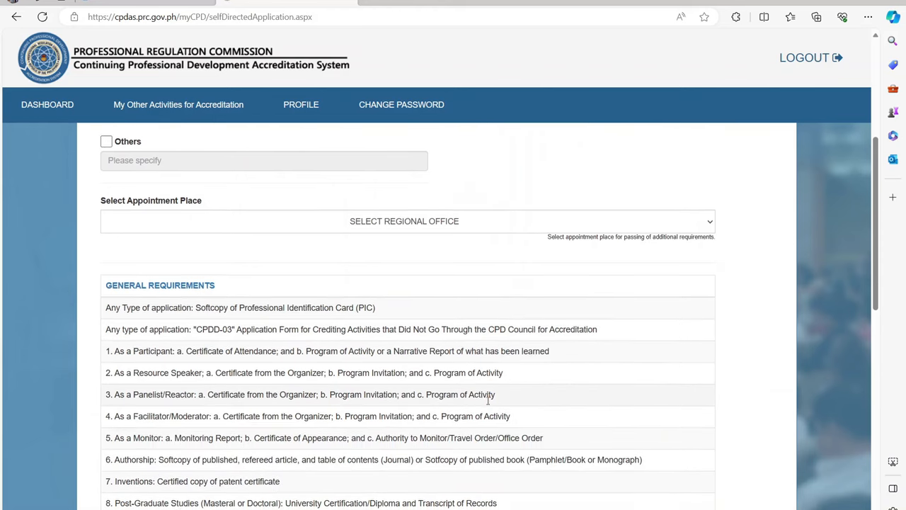
pyautogui.scroll(-3)
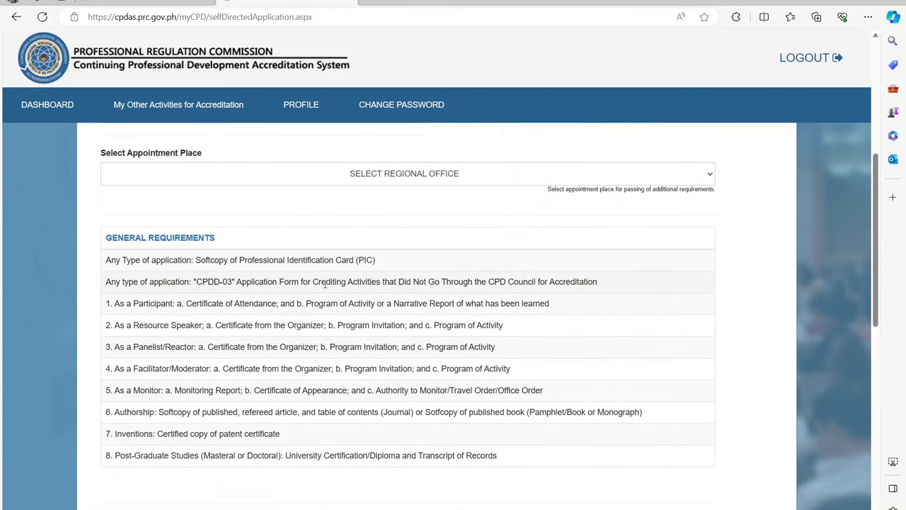
pyautogui.moveTo(385, 271)
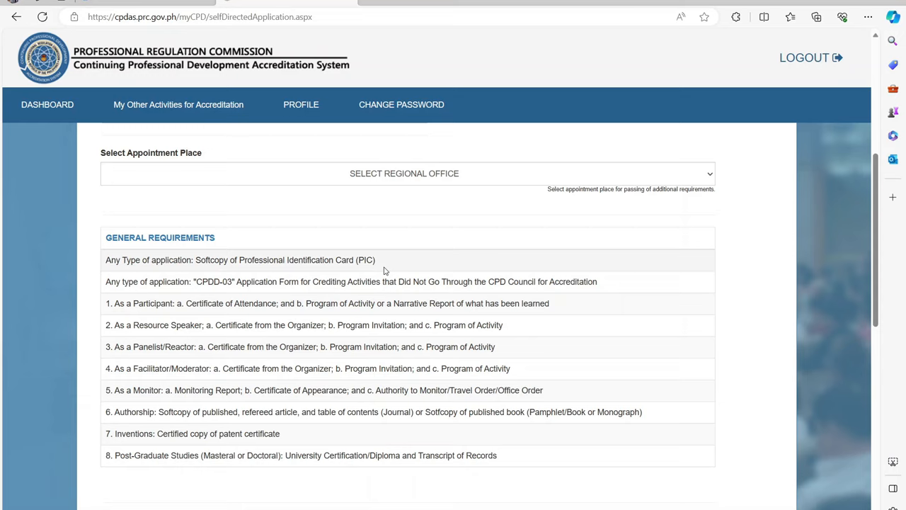
pyautogui.moveTo(275, 303)
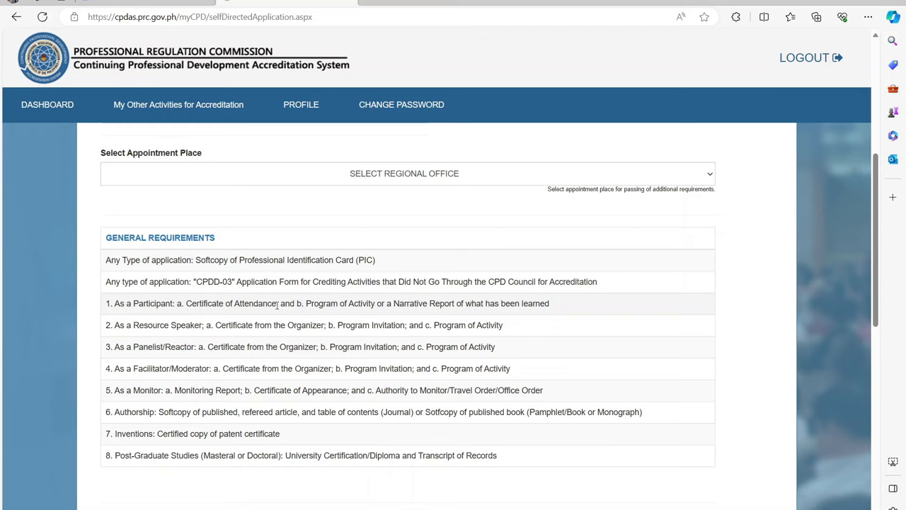
pyautogui.scroll(-3)
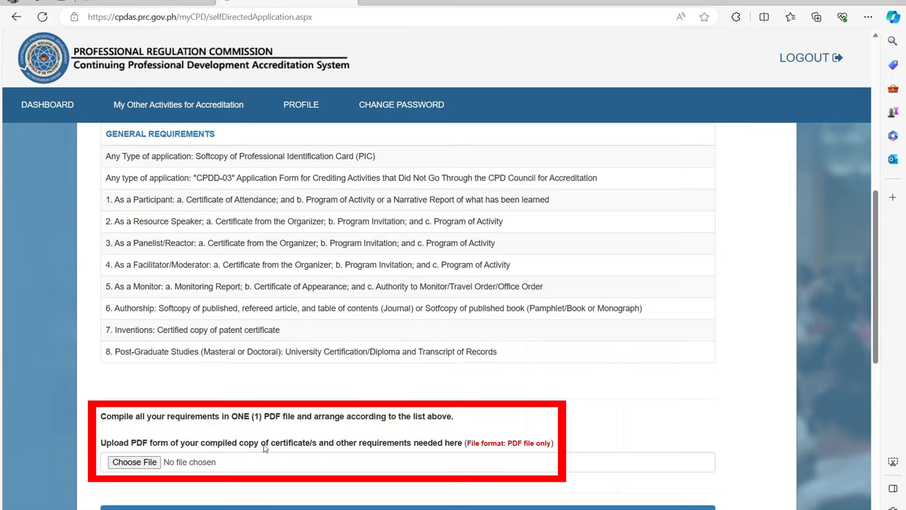
pyautogui.scroll(-3)
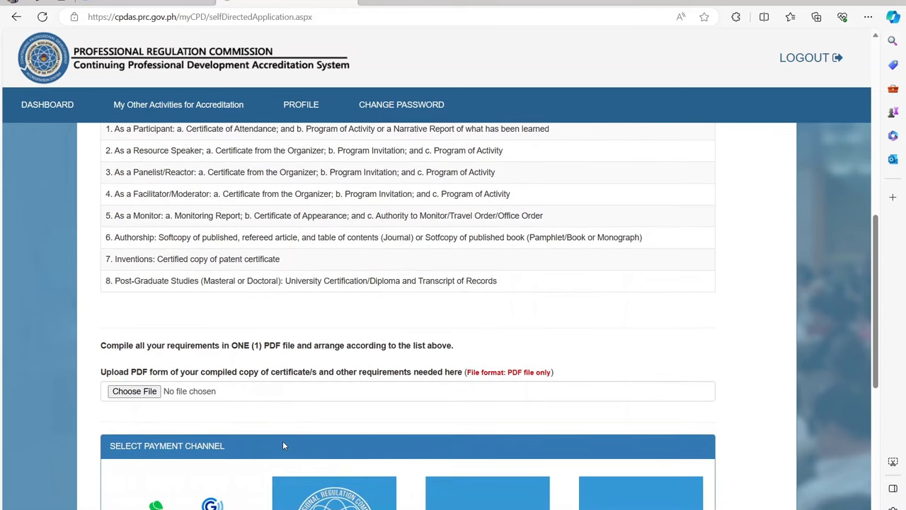
pyautogui.scroll(-3)
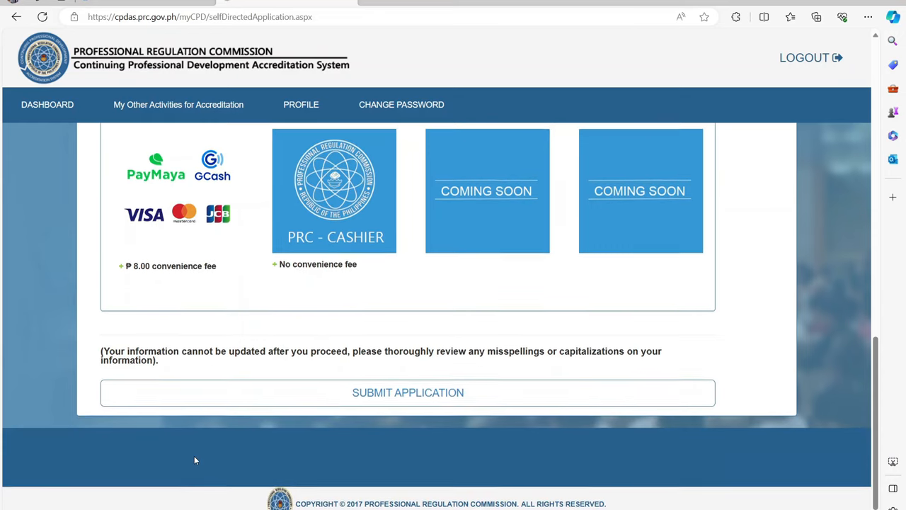
pyautogui.moveTo(387, 405)
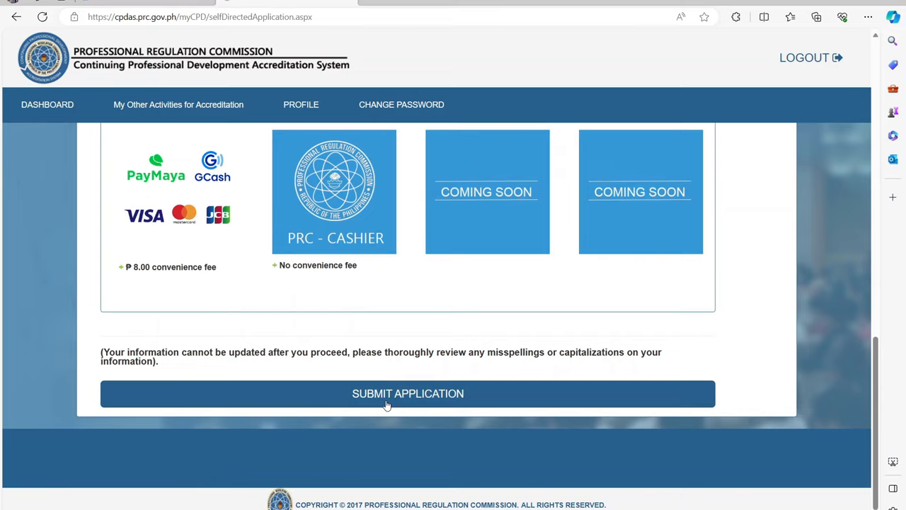
pyautogui.click(407, 394)
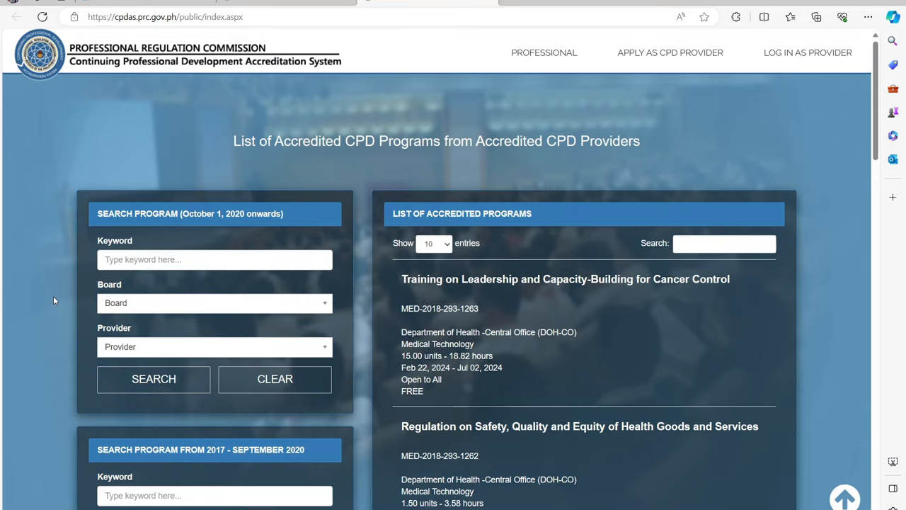
# Step: Scroll through the entries of the public Accredited CPD Programs list
pyautogui.scroll(-3)
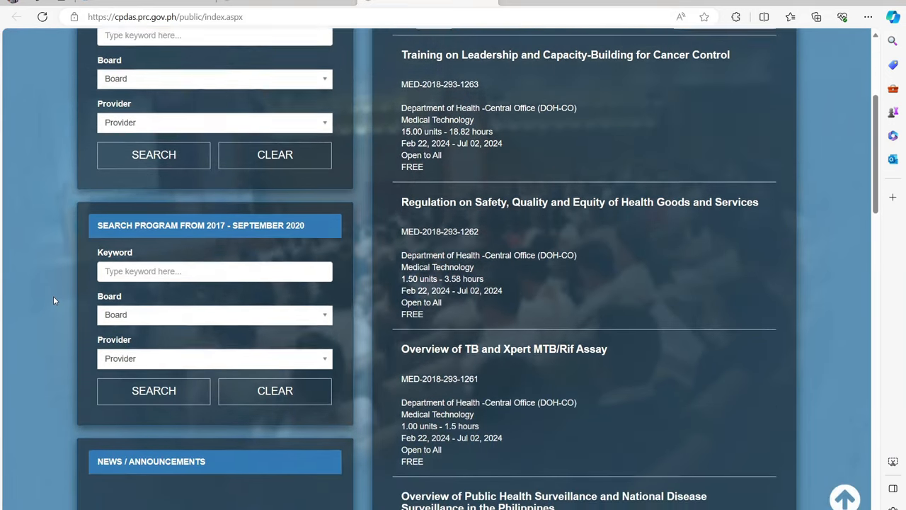
pyautogui.scroll(-3)
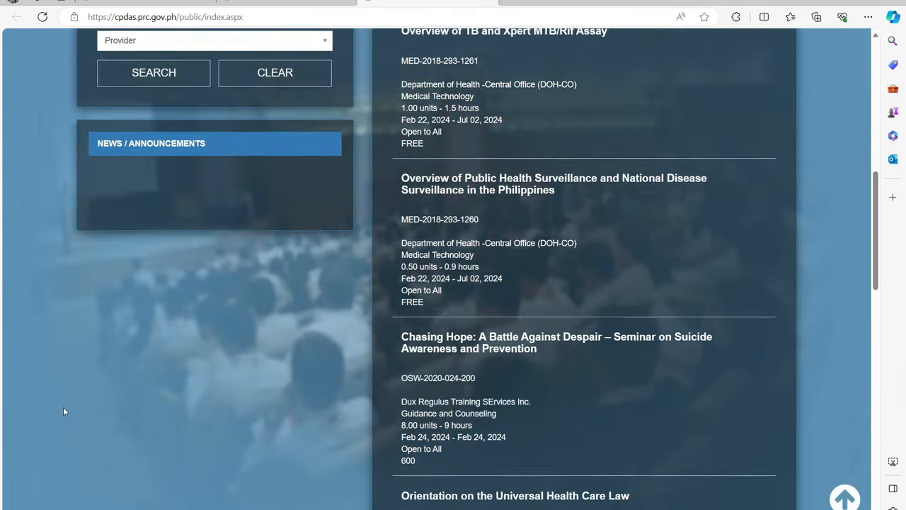
pyautogui.scroll(-3)
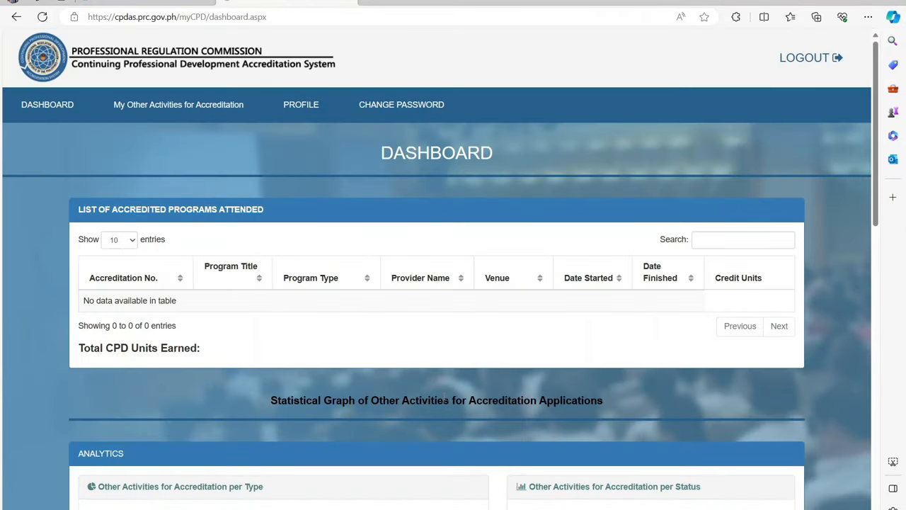
# Step: Scroll the dashboard past the zero-count analytics charts to the empty Send Question form
pyautogui.scroll(-3)
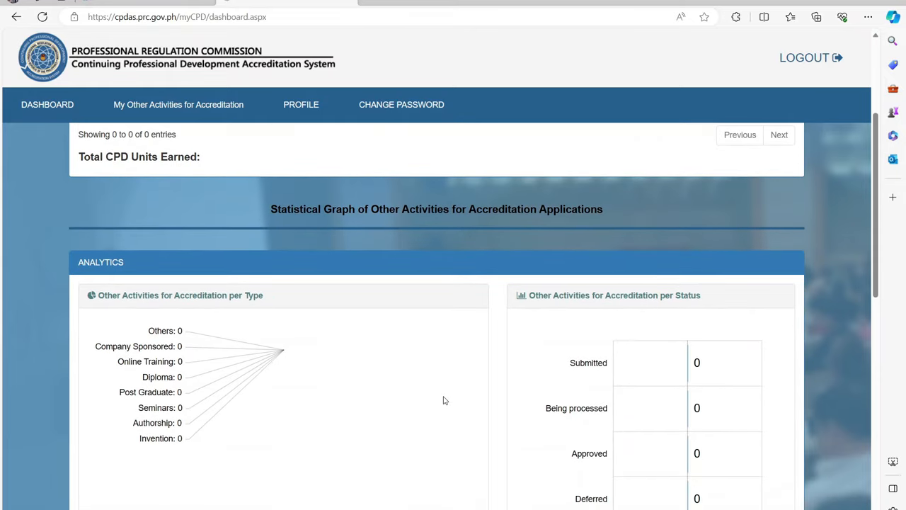
pyautogui.scroll(-3)
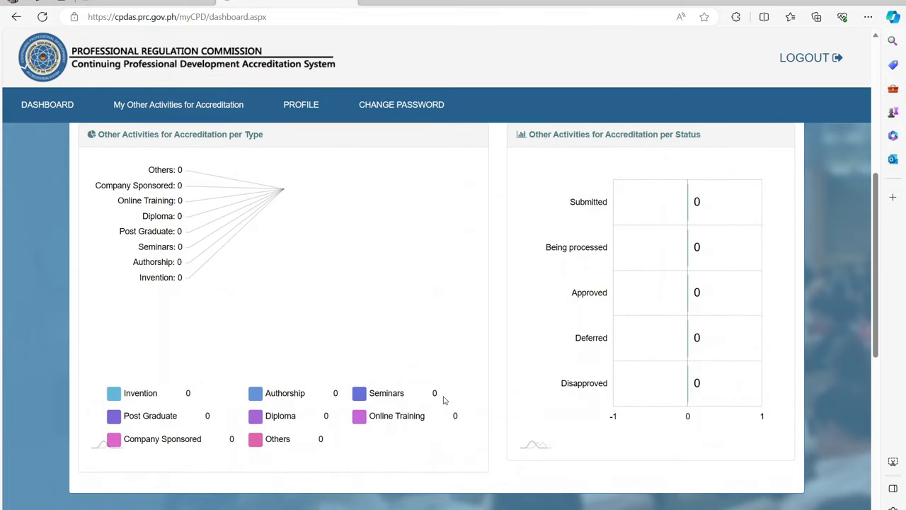
pyautogui.scroll(-3)
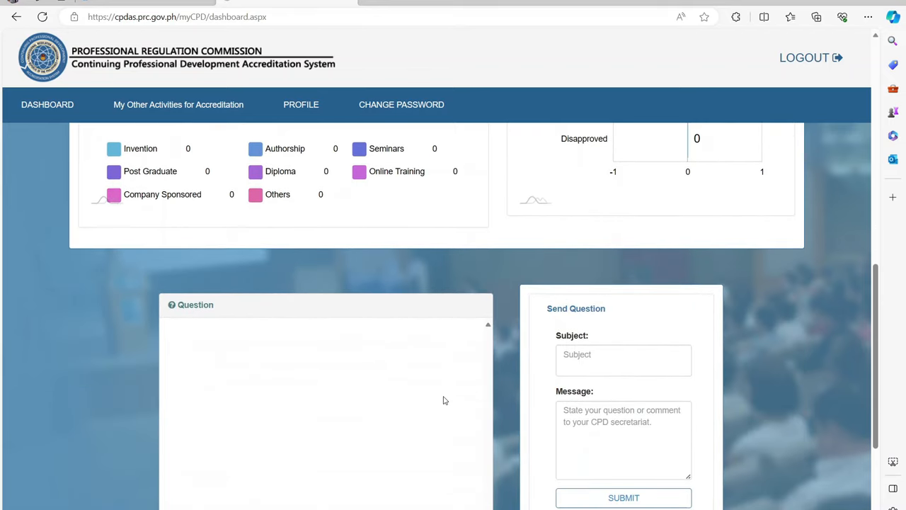
pyautogui.scroll(-3)
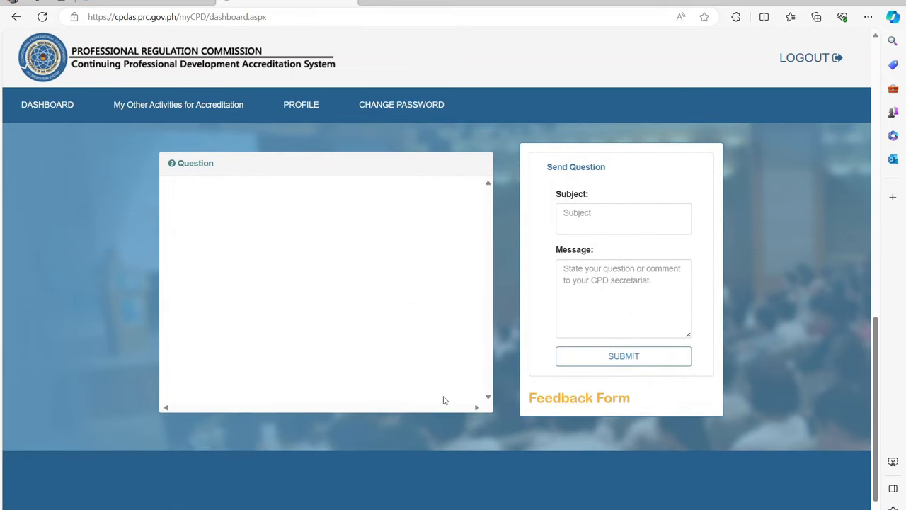